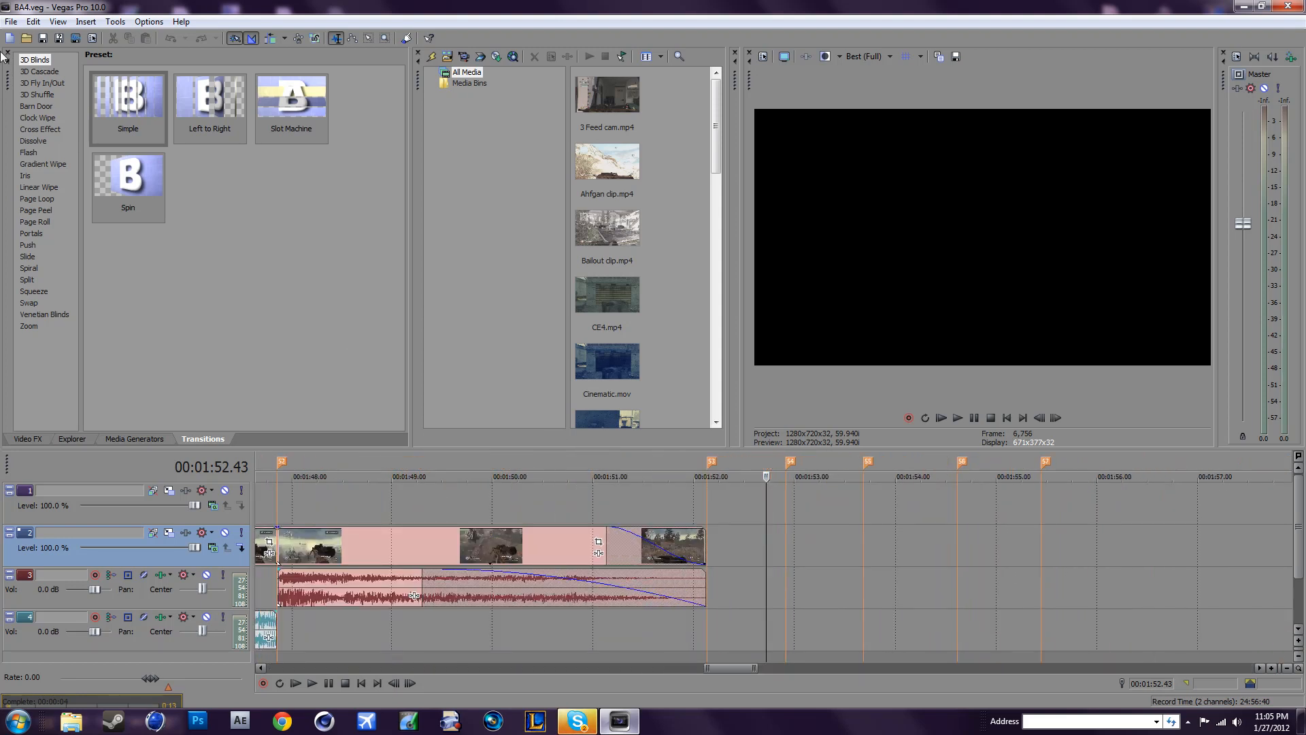
Start a new project from the Multimedia 320x240 template at 59.940 fps (Double NTSC).
{"action": "left_click", "coordinate": [11, 21]}
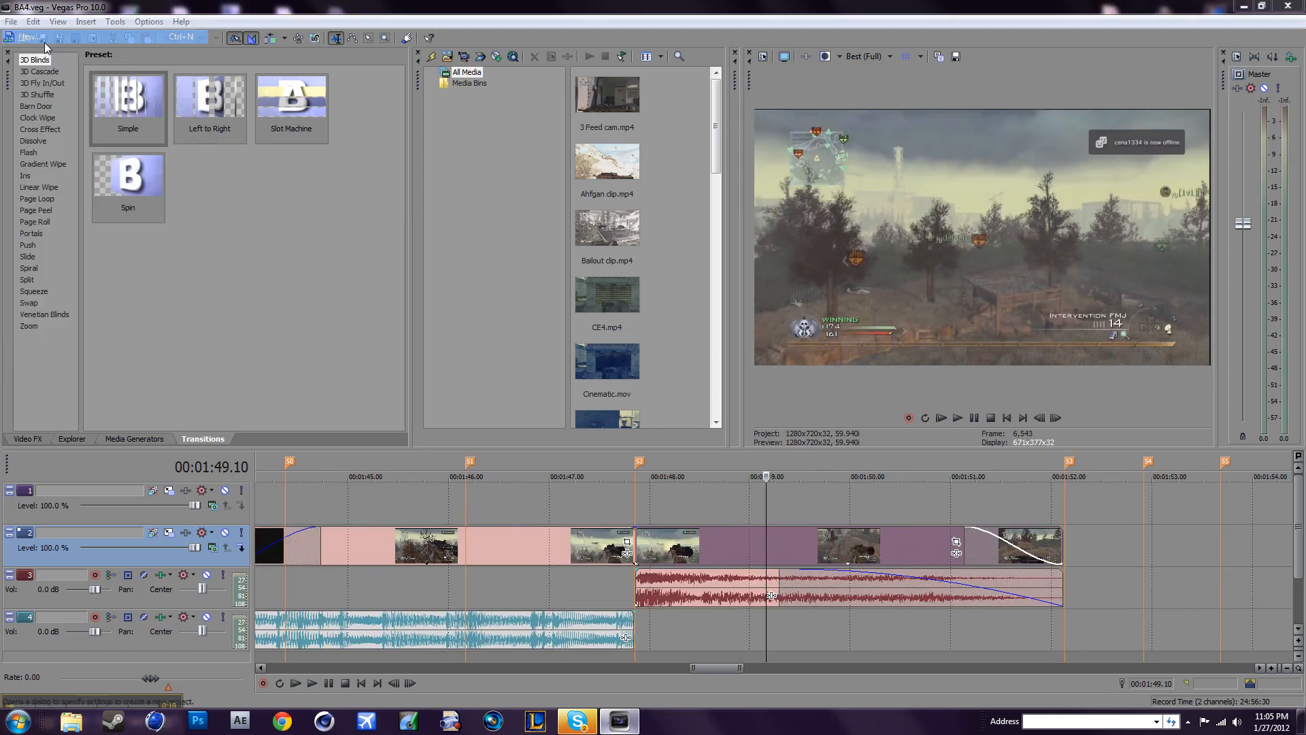
{"action": "left_click", "coordinate": [26, 37]}
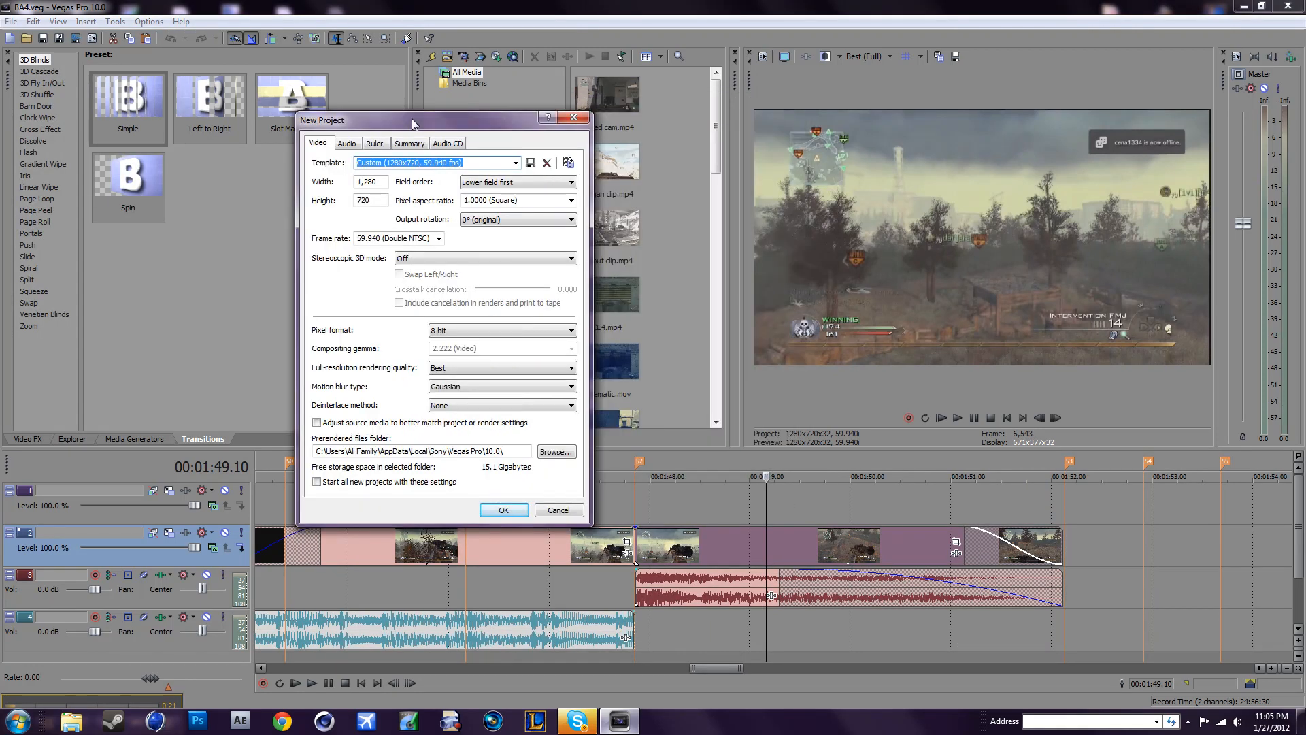
{"action": "mouse_move", "coordinate": [493, 167]}
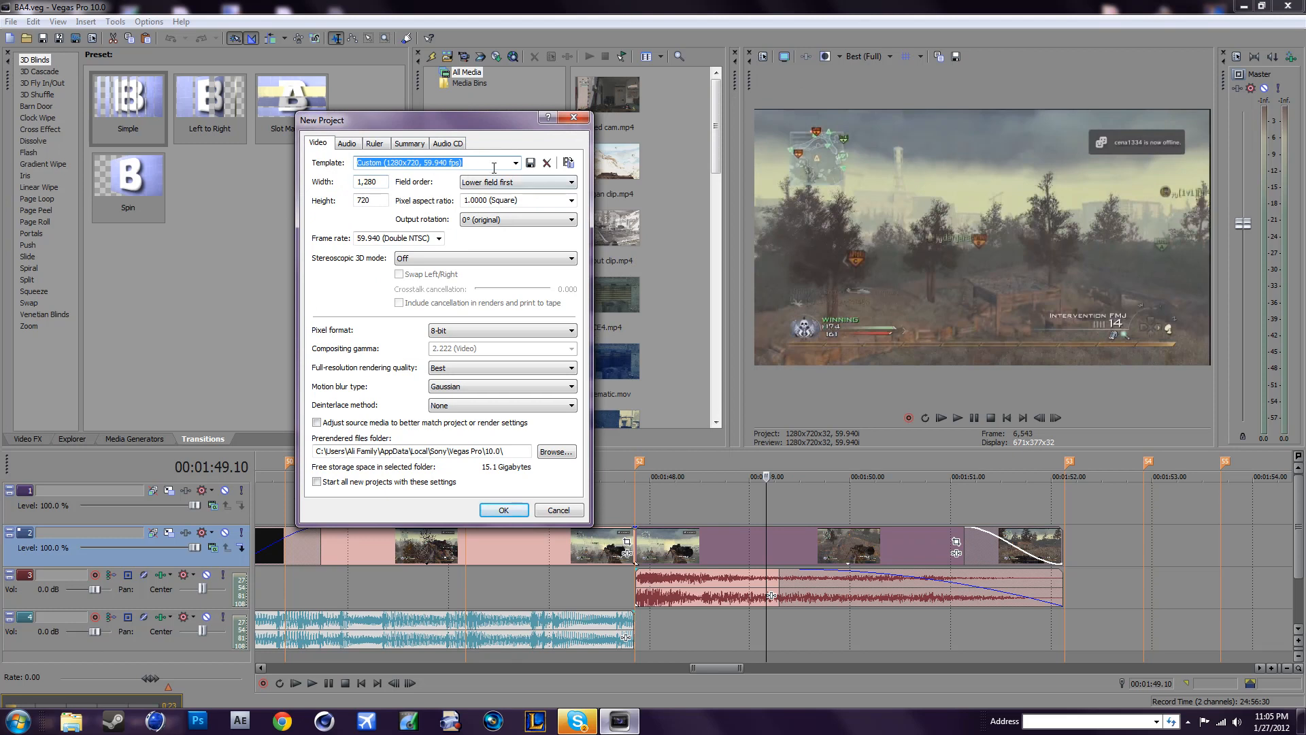
{"action": "left_click", "coordinate": [515, 163]}
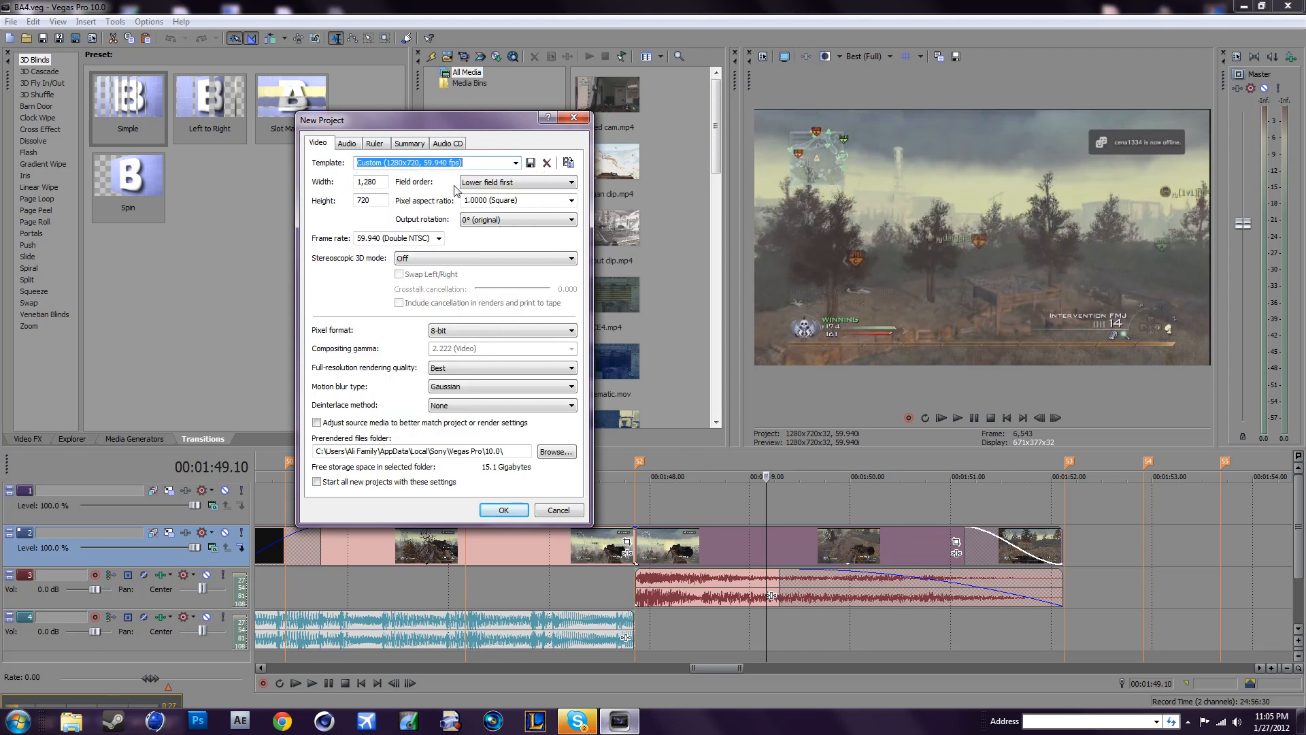
{"action": "mouse_move", "coordinate": [445, 185]}
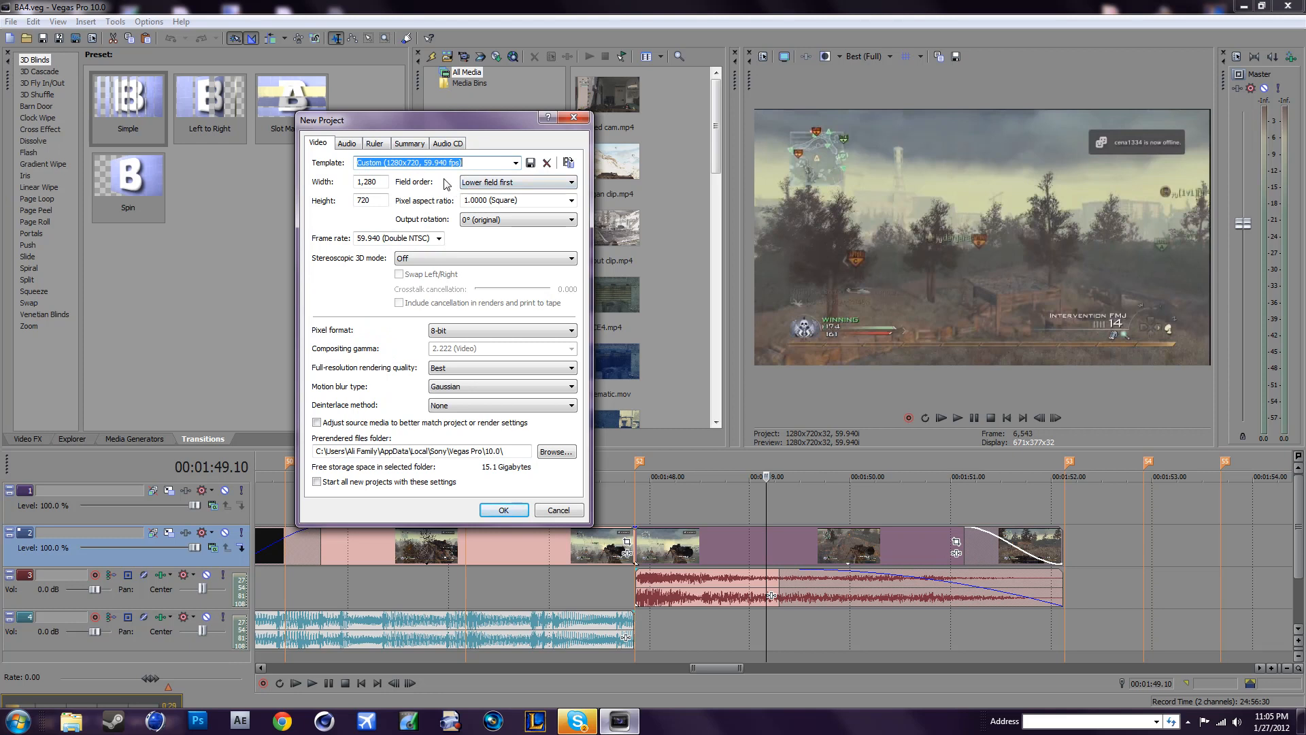
{"action": "left_click_drag", "start_coordinate": [441, 120], "coordinate": [441, 98]}
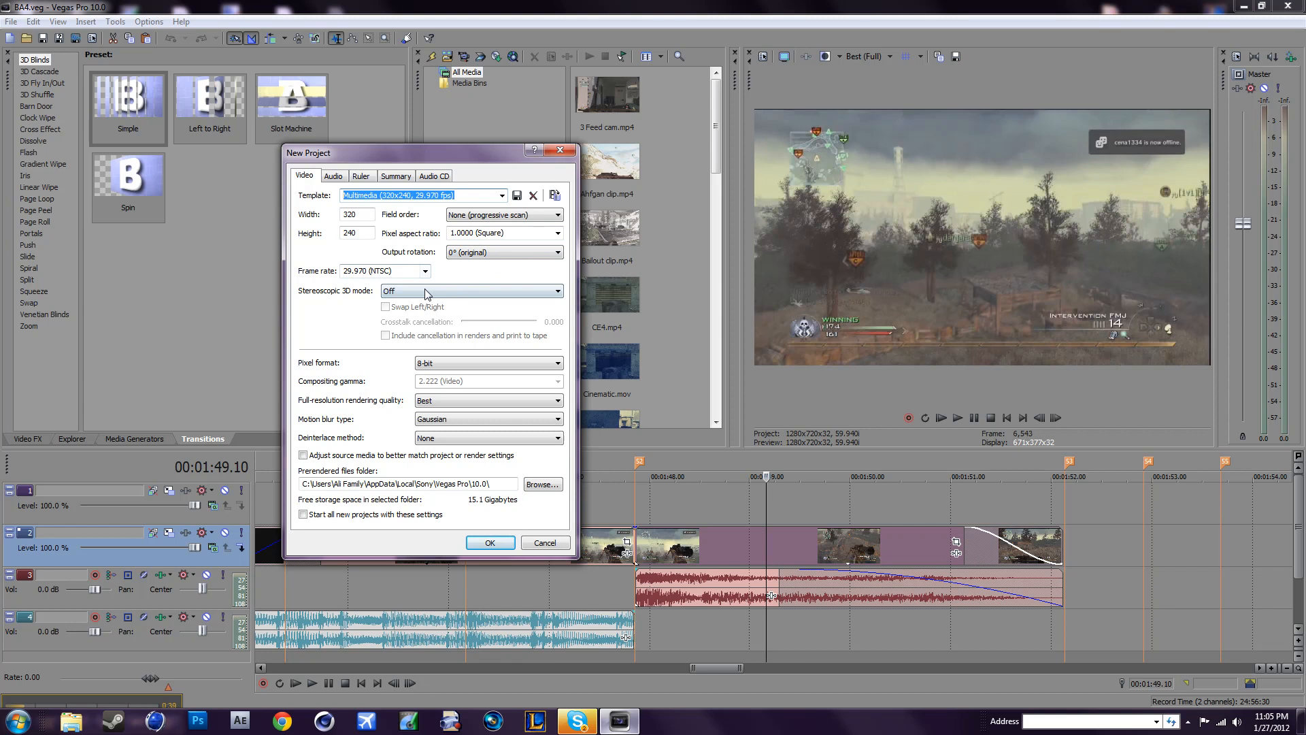
{"action": "left_click", "coordinate": [425, 271]}
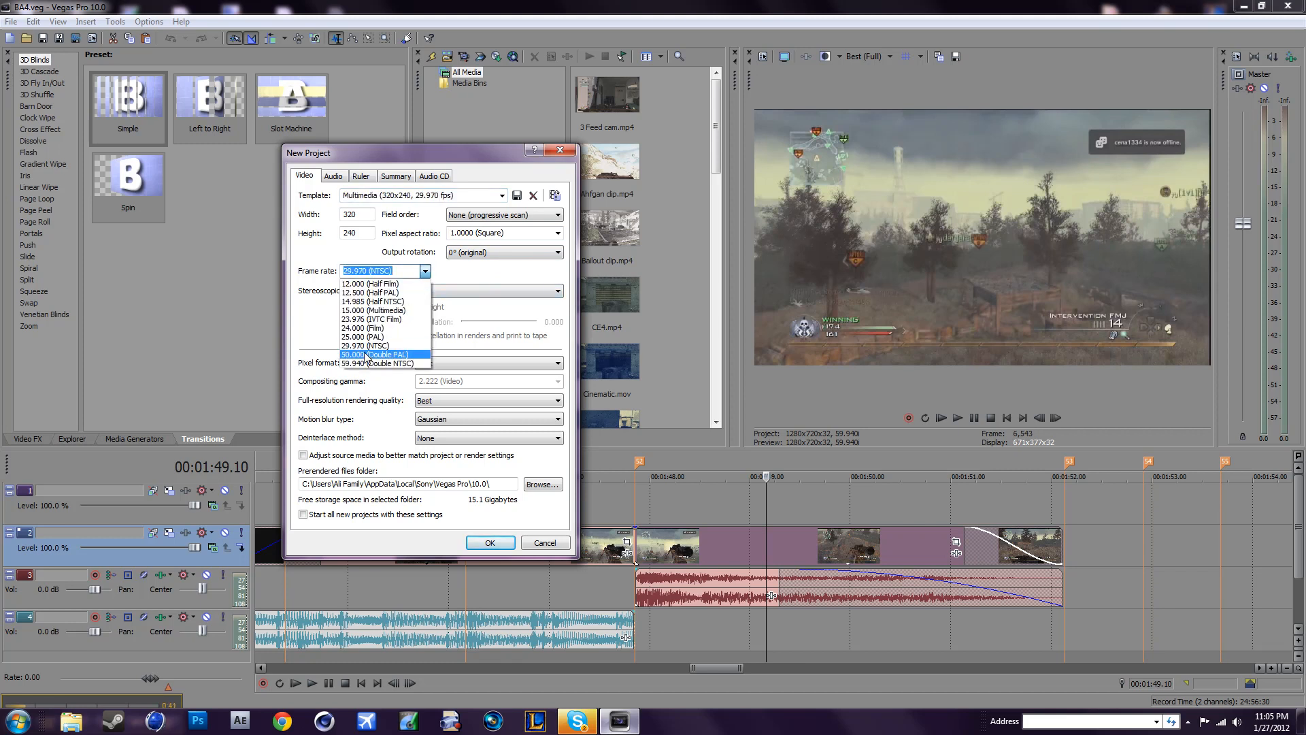
{"action": "left_click", "coordinate": [379, 364]}
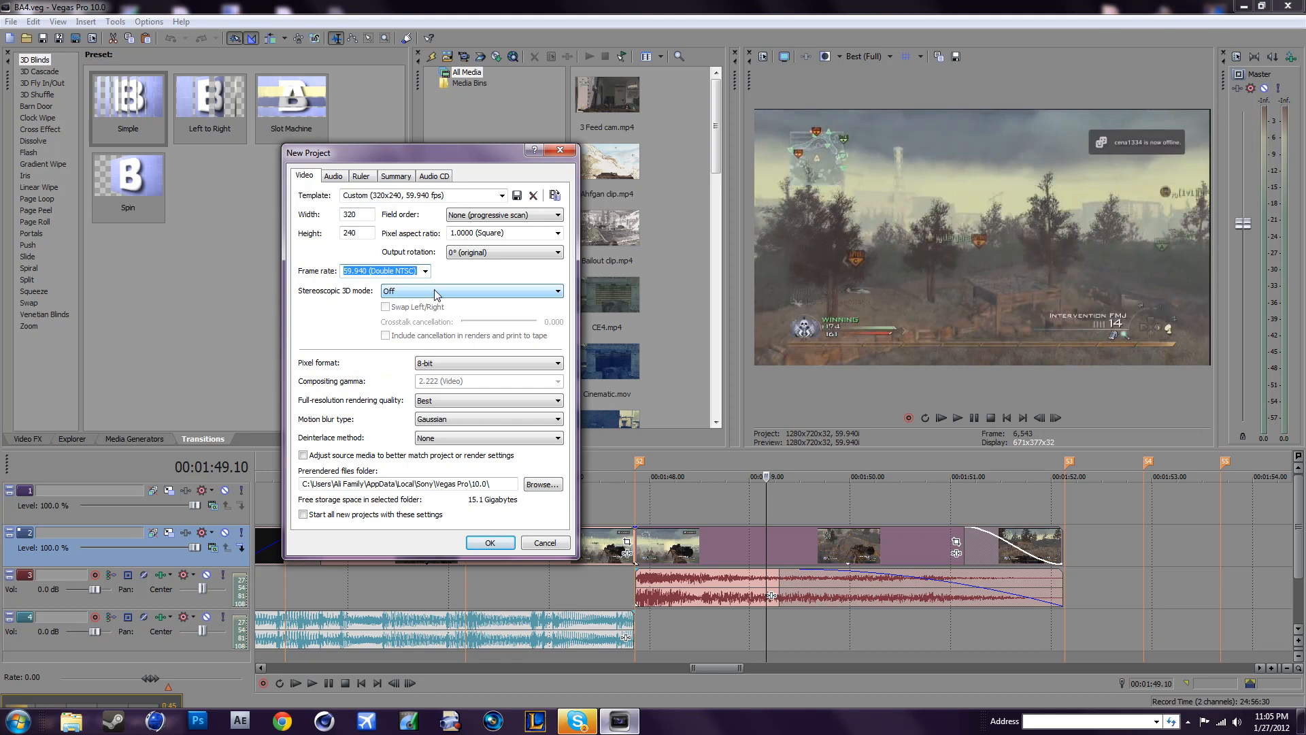
{"action": "mouse_move", "coordinate": [387, 346]}
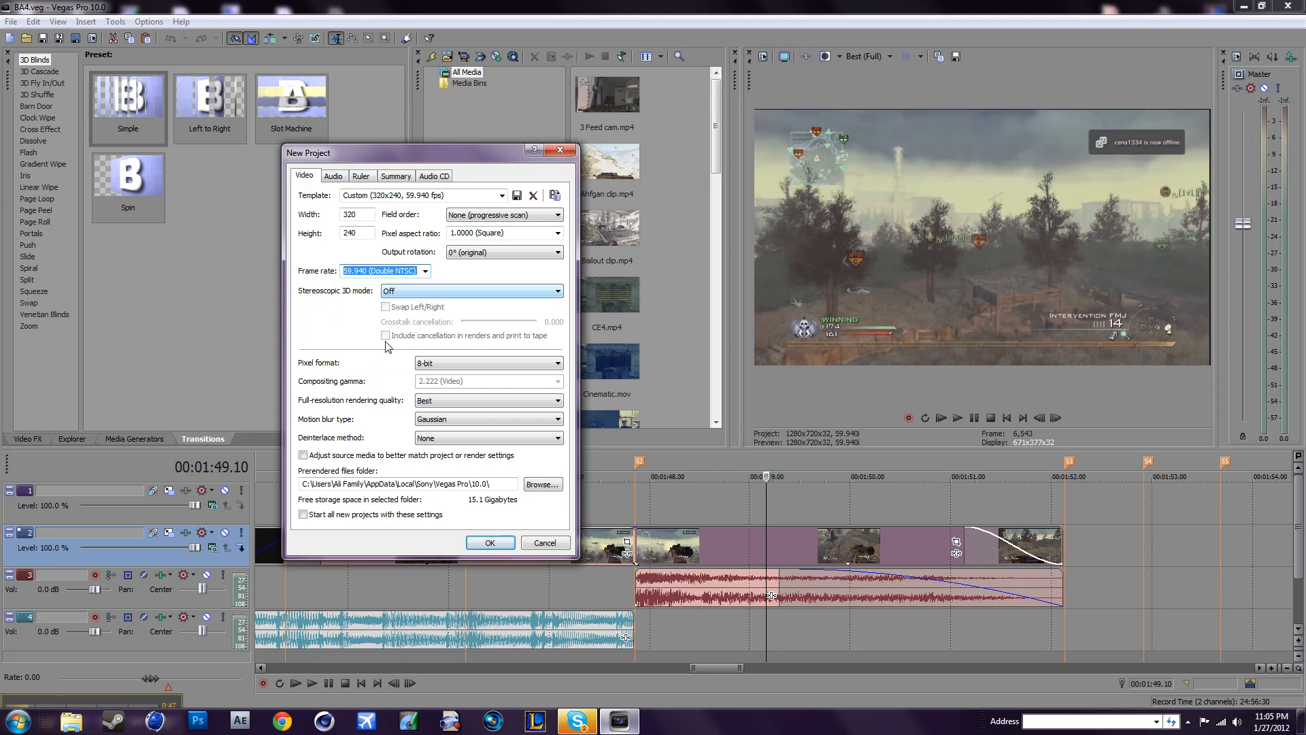
{"action": "mouse_move", "coordinate": [448, 285]}
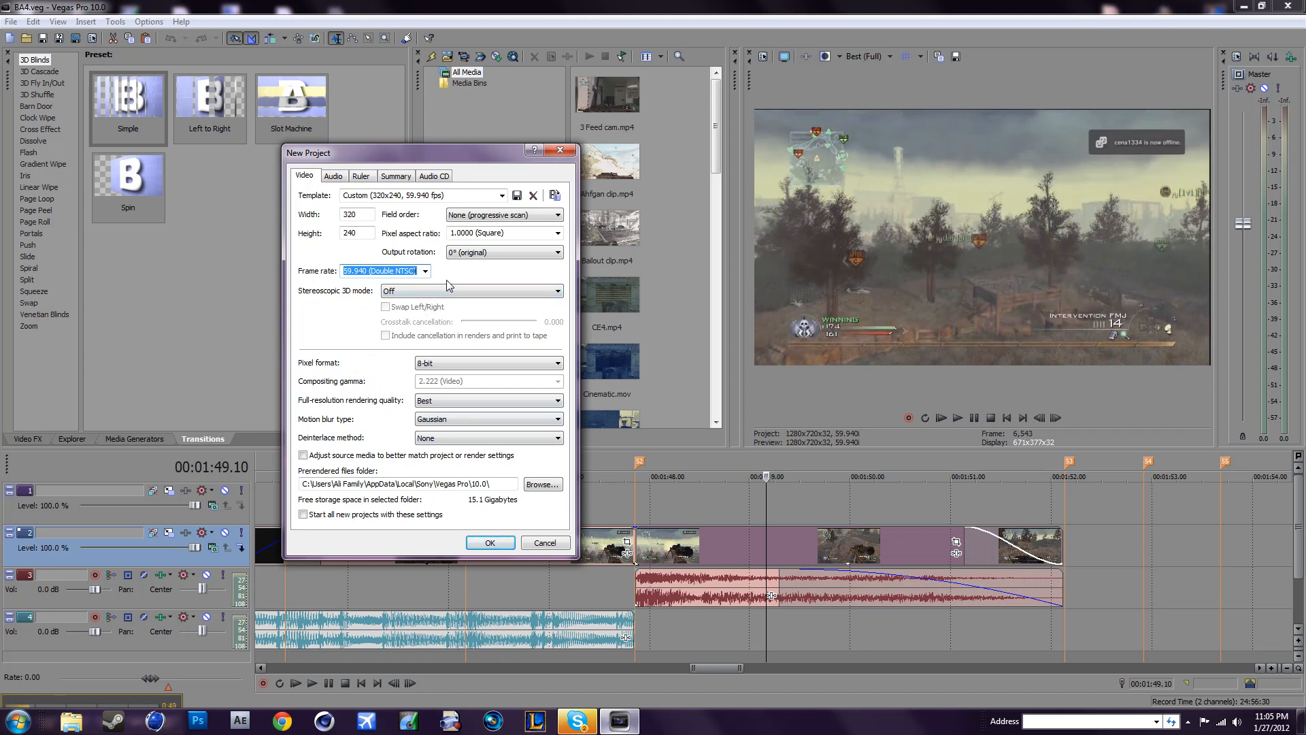
{"action": "mouse_move", "coordinate": [496, 433]}
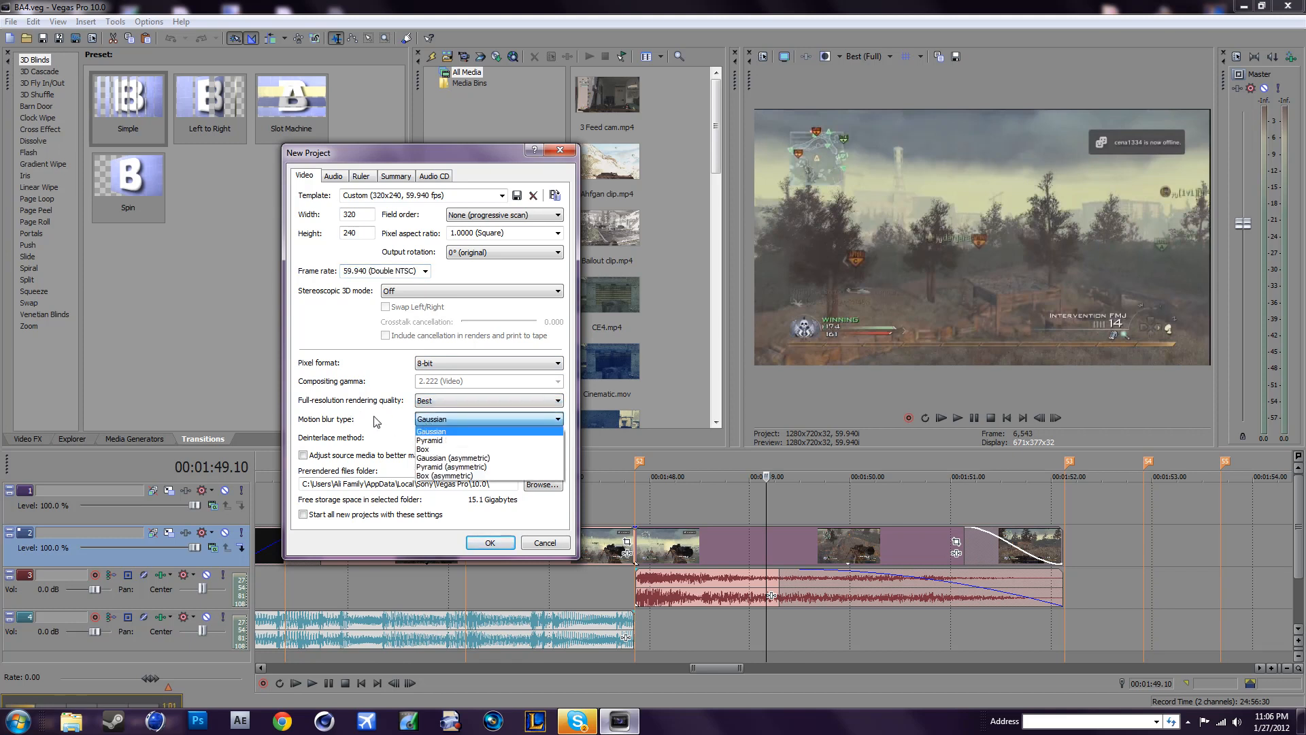
Keep Gaussian motion blur, review the Audio, Ruler and Audio CD settings, and create the project.
{"action": "left_click", "coordinate": [430, 430]}
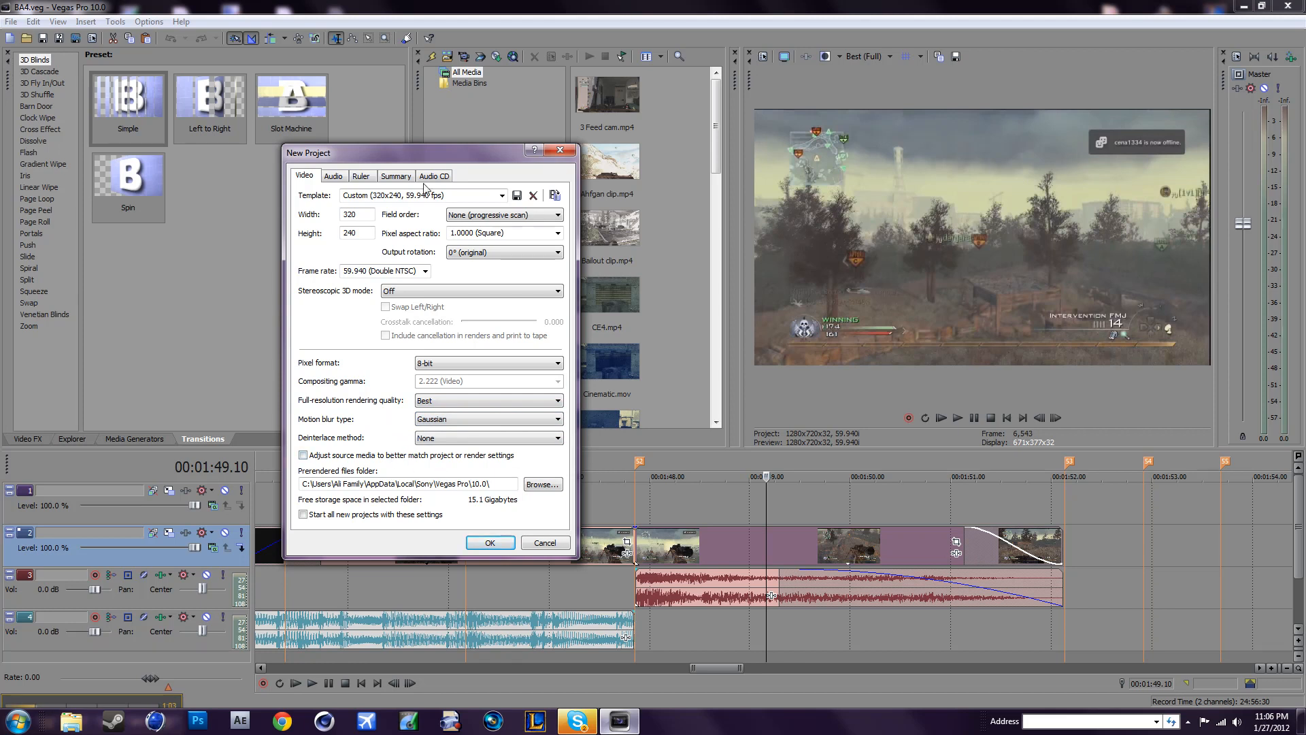
{"action": "left_click", "coordinate": [332, 175]}
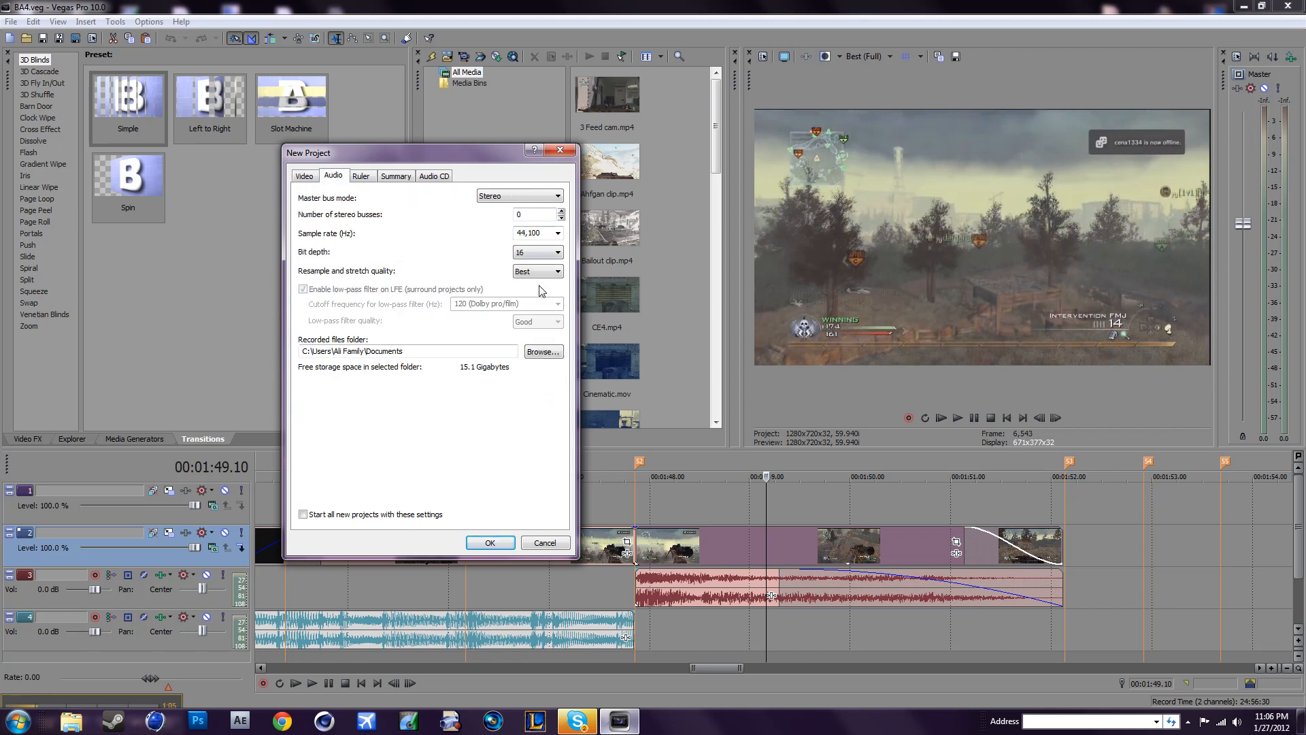
{"action": "mouse_move", "coordinate": [363, 175]}
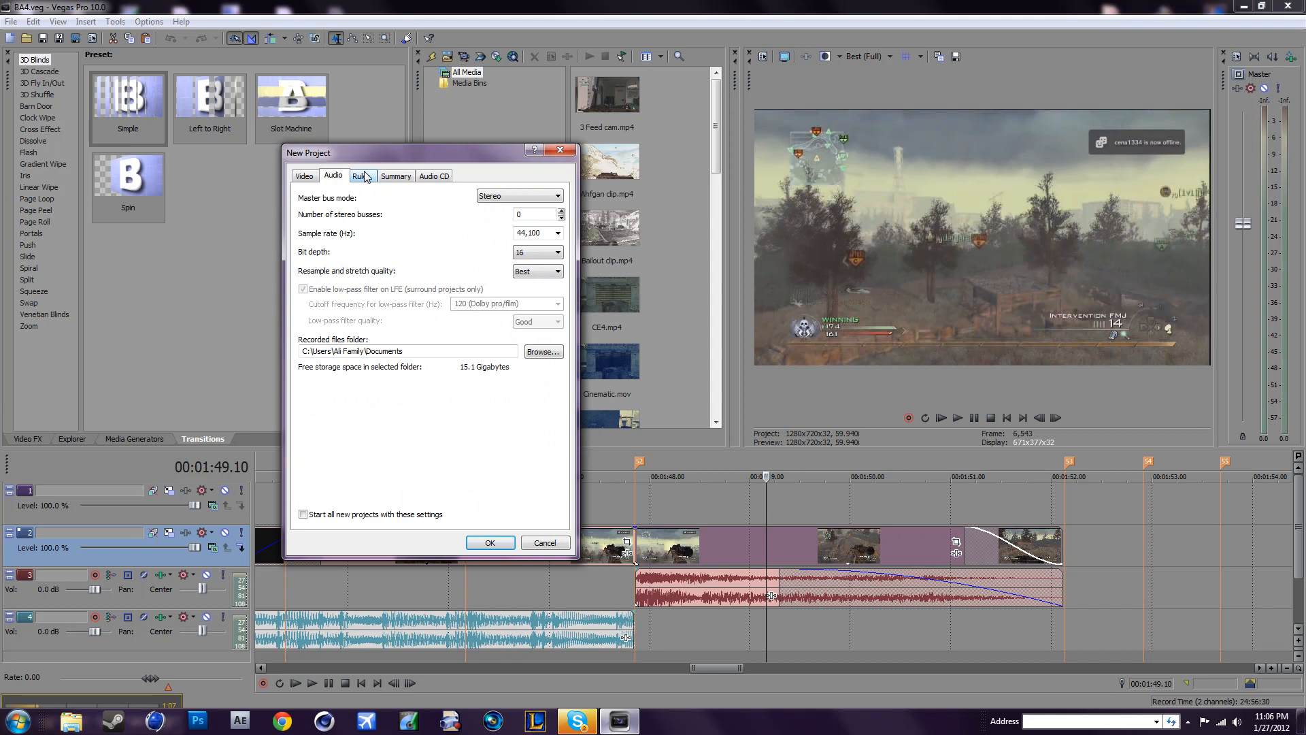
{"action": "left_click", "coordinate": [433, 175]}
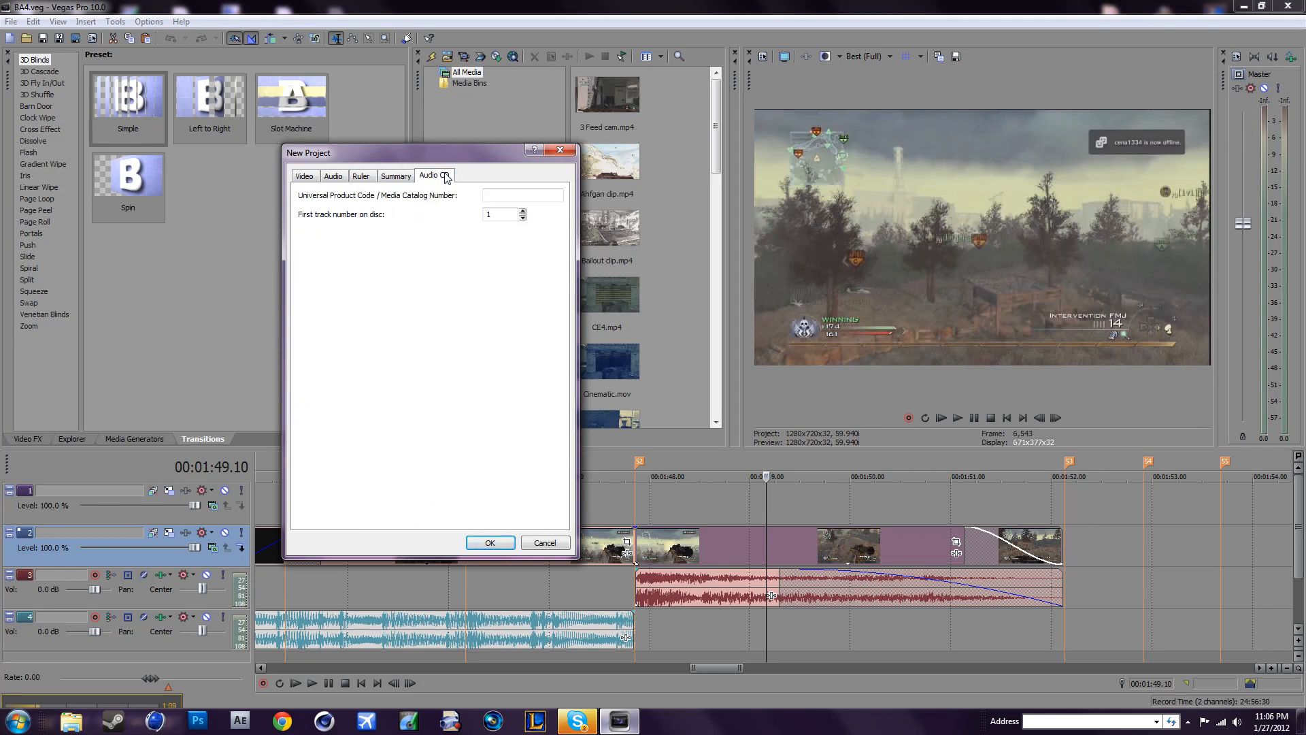
{"action": "left_click", "coordinate": [305, 176]}
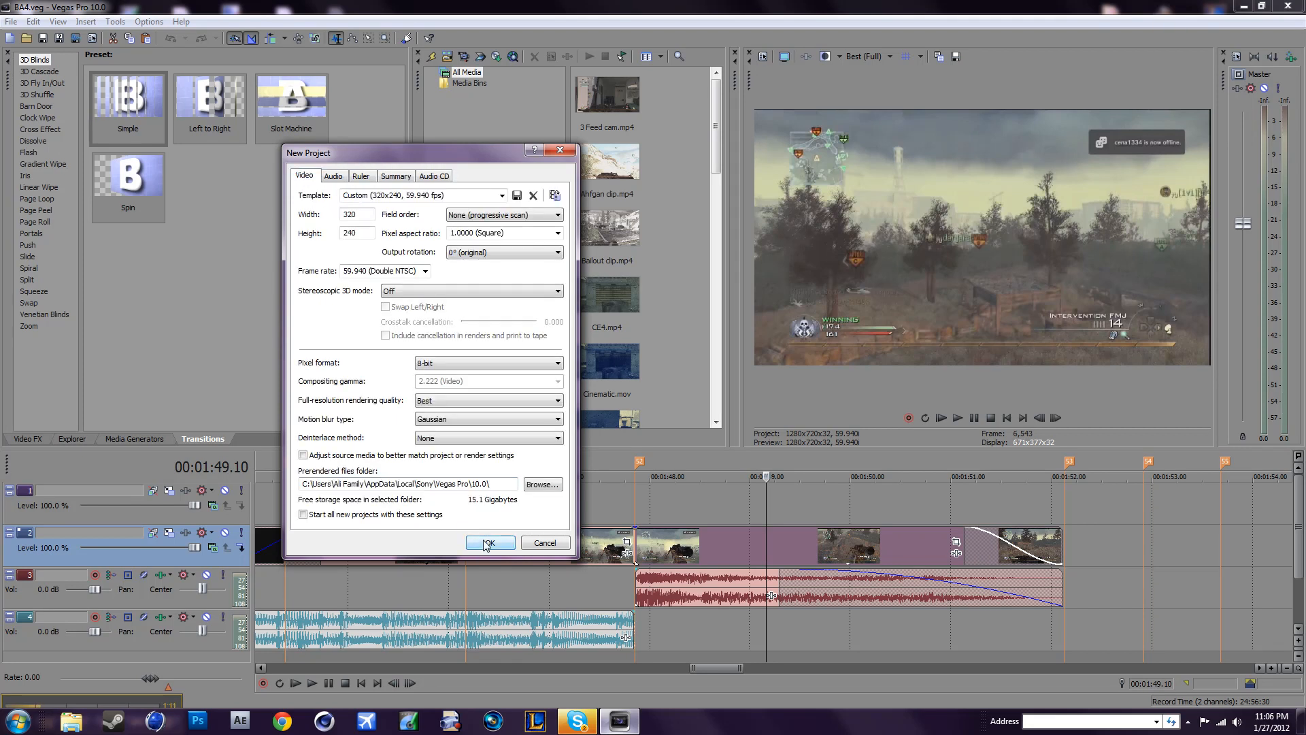
{"action": "left_click", "coordinate": [486, 542]}
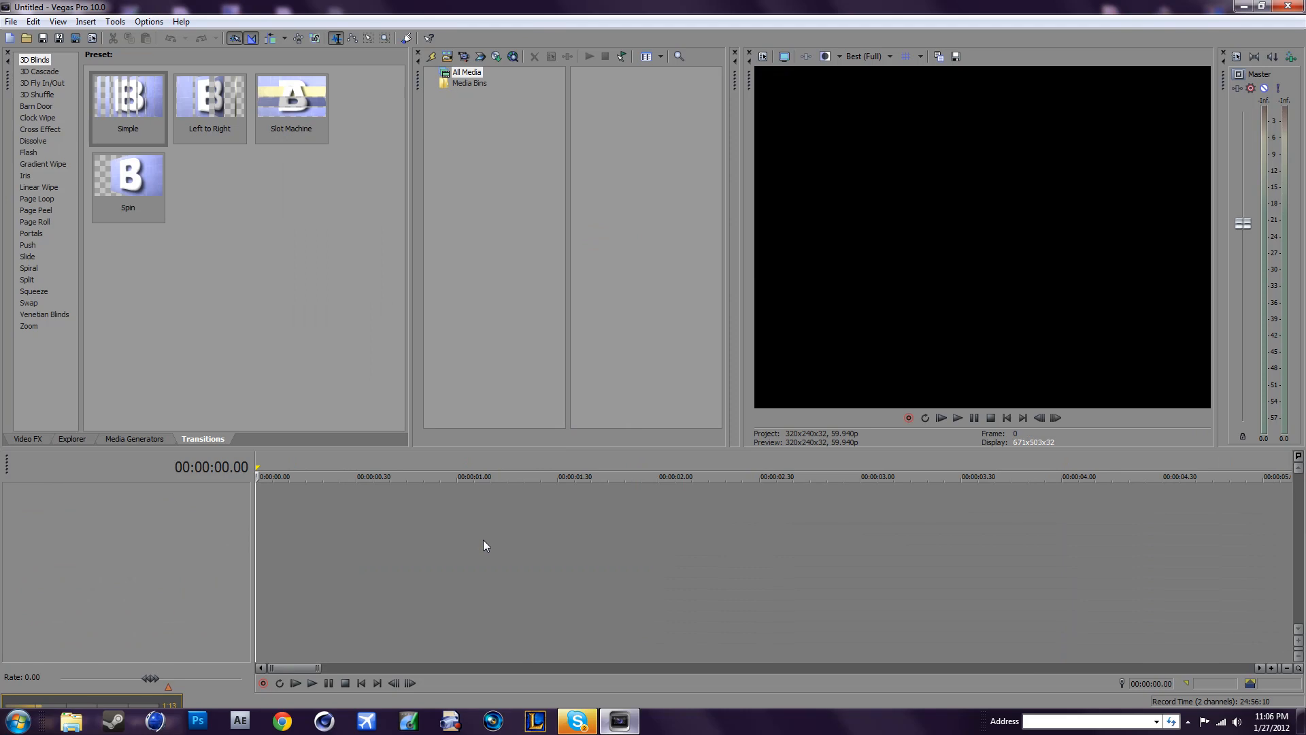
{"action": "mouse_move", "coordinate": [407, 514]}
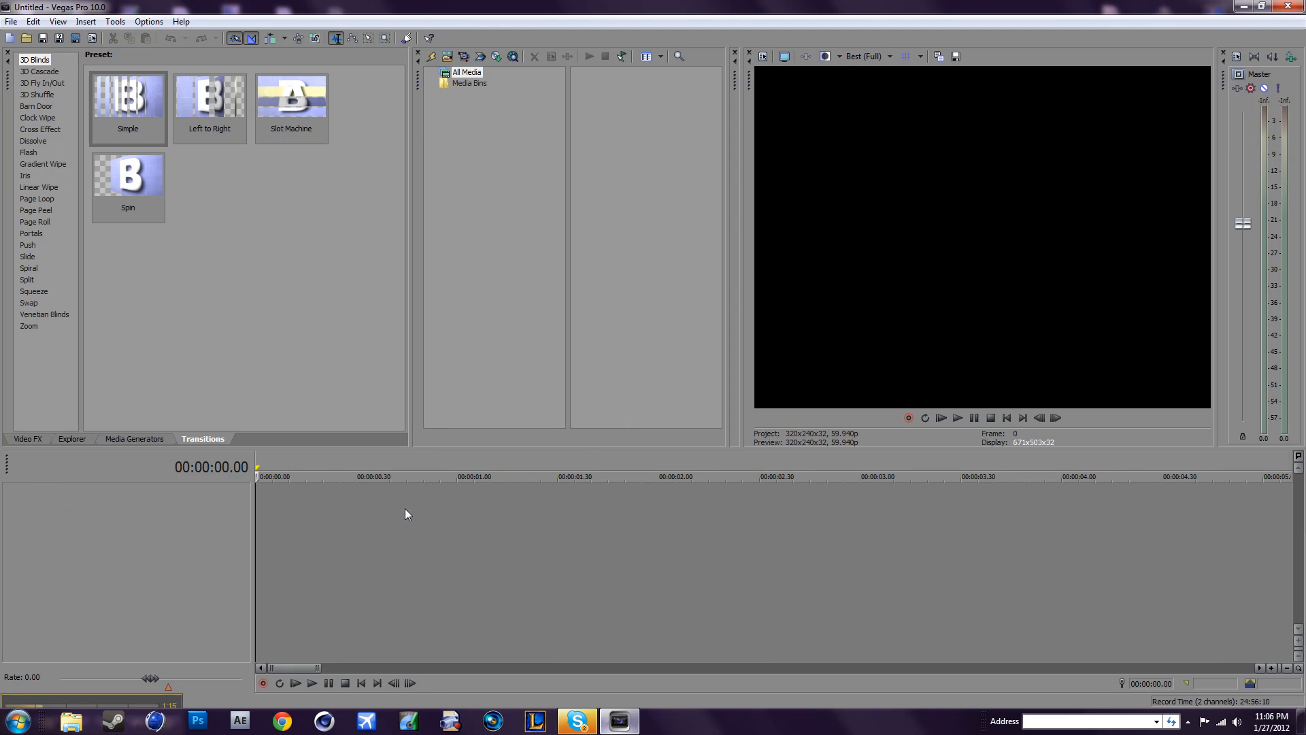
Insert a video track into the empty timeline and dismiss the track menu.
{"action": "right_click", "coordinate": [408, 515]}
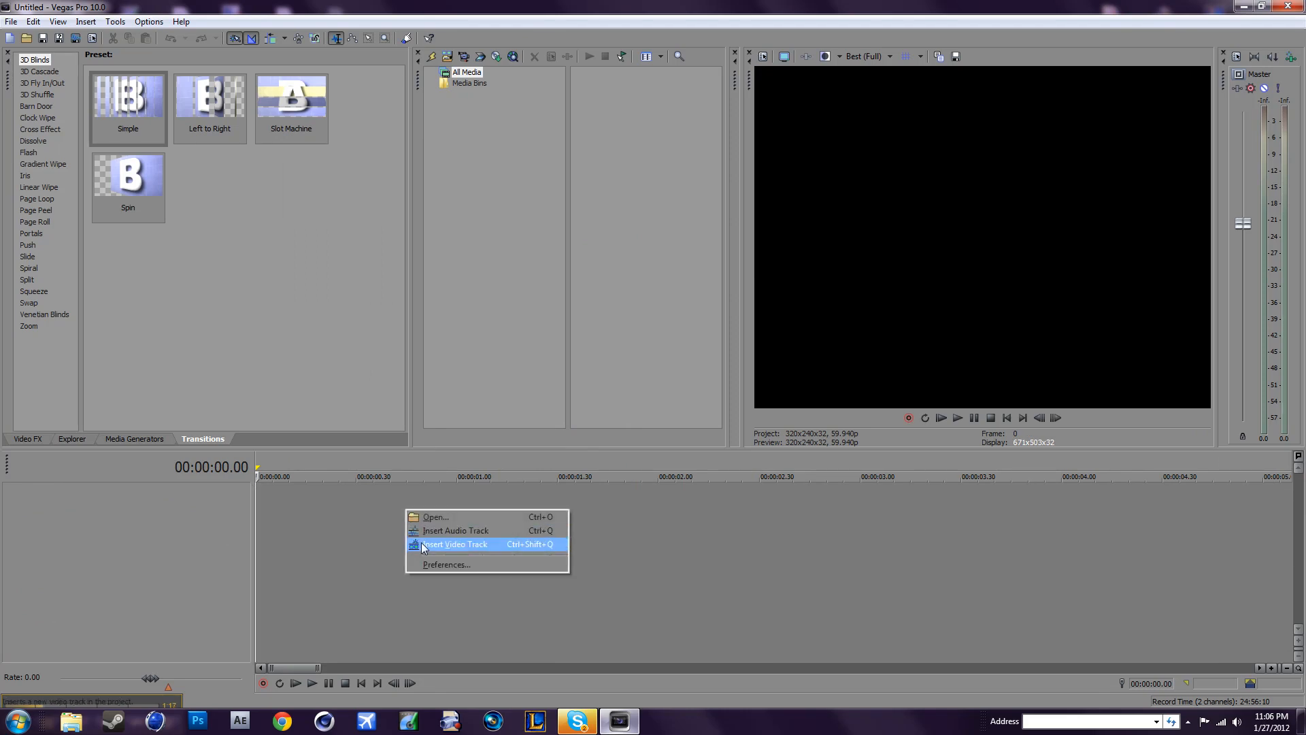
{"action": "left_click", "coordinate": [457, 544]}
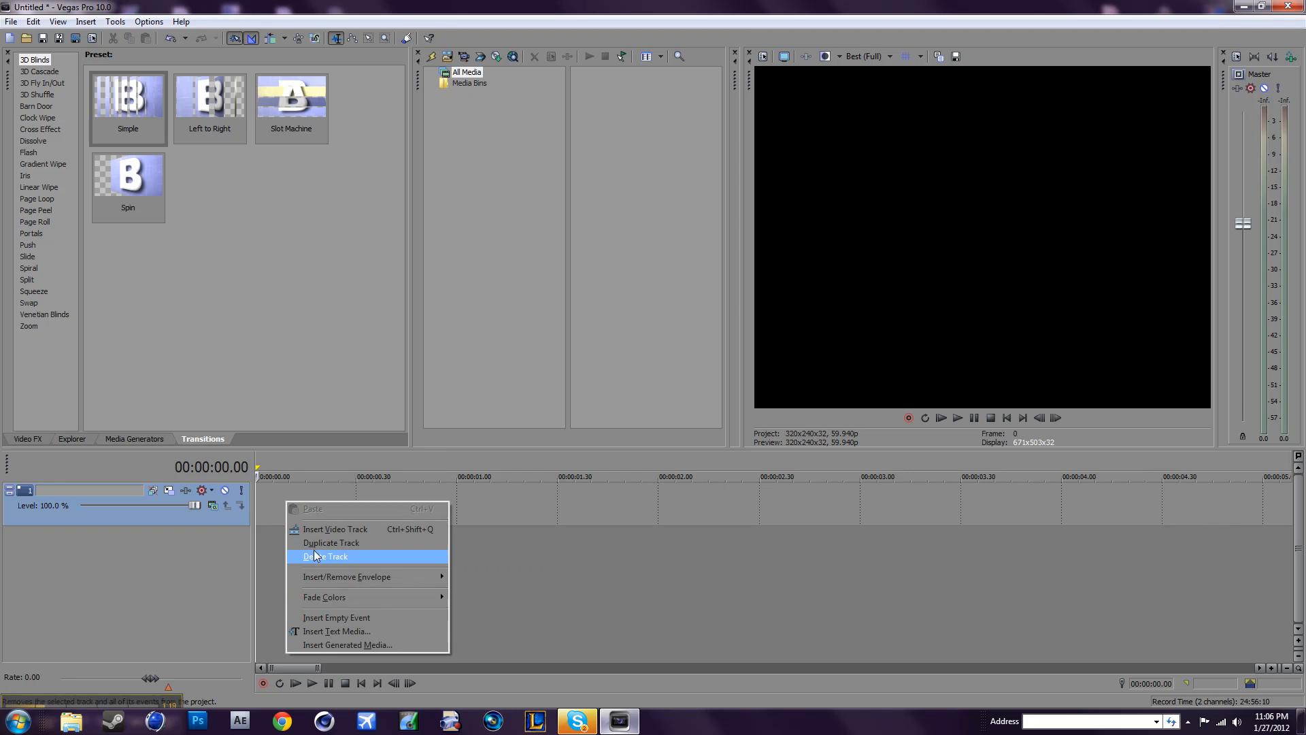
{"action": "mouse_move", "coordinate": [236, 540]}
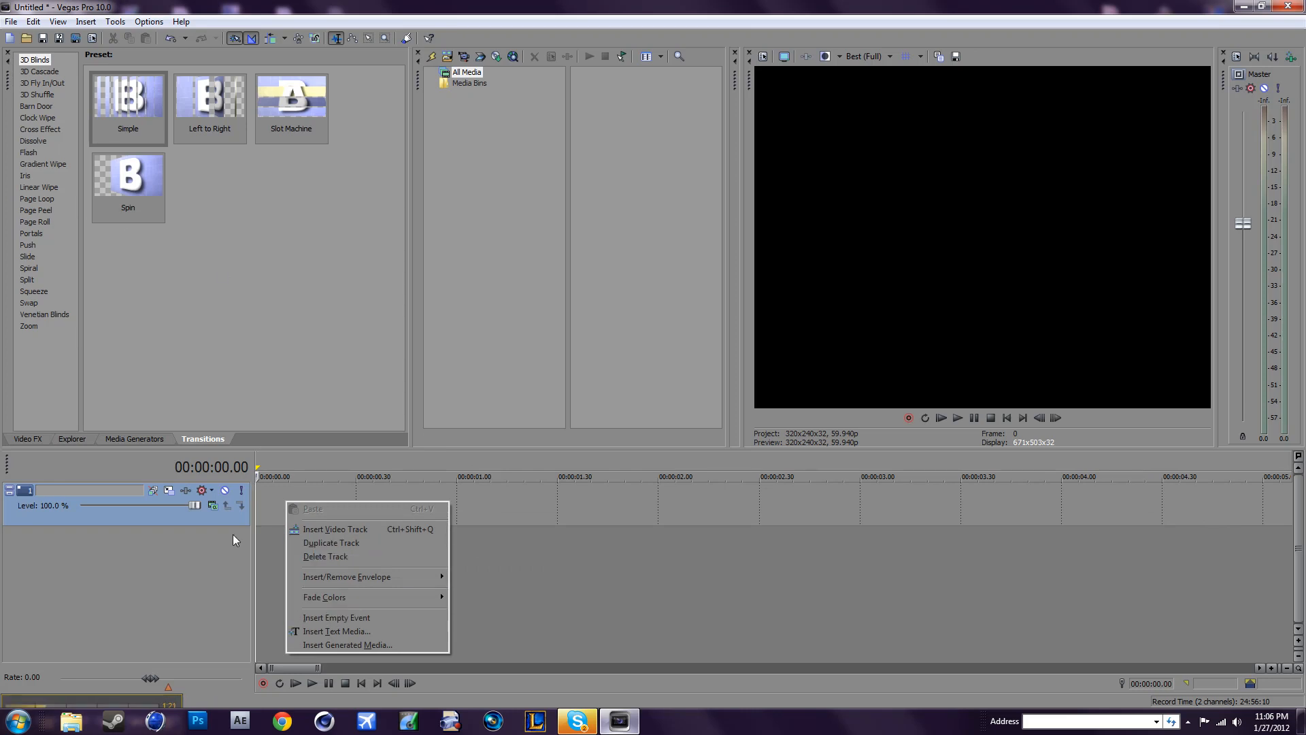
{"action": "left_click", "coordinate": [134, 439]}
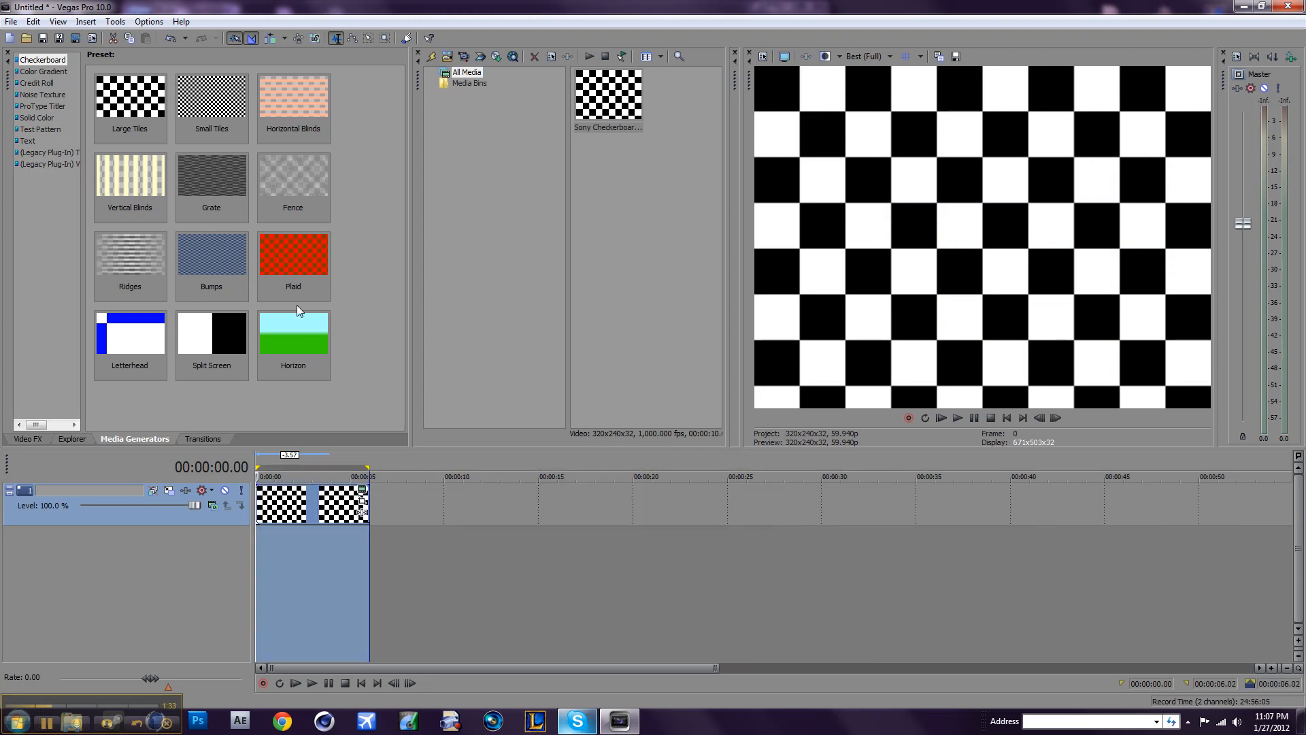
{"action": "mouse_move", "coordinate": [74, 39]}
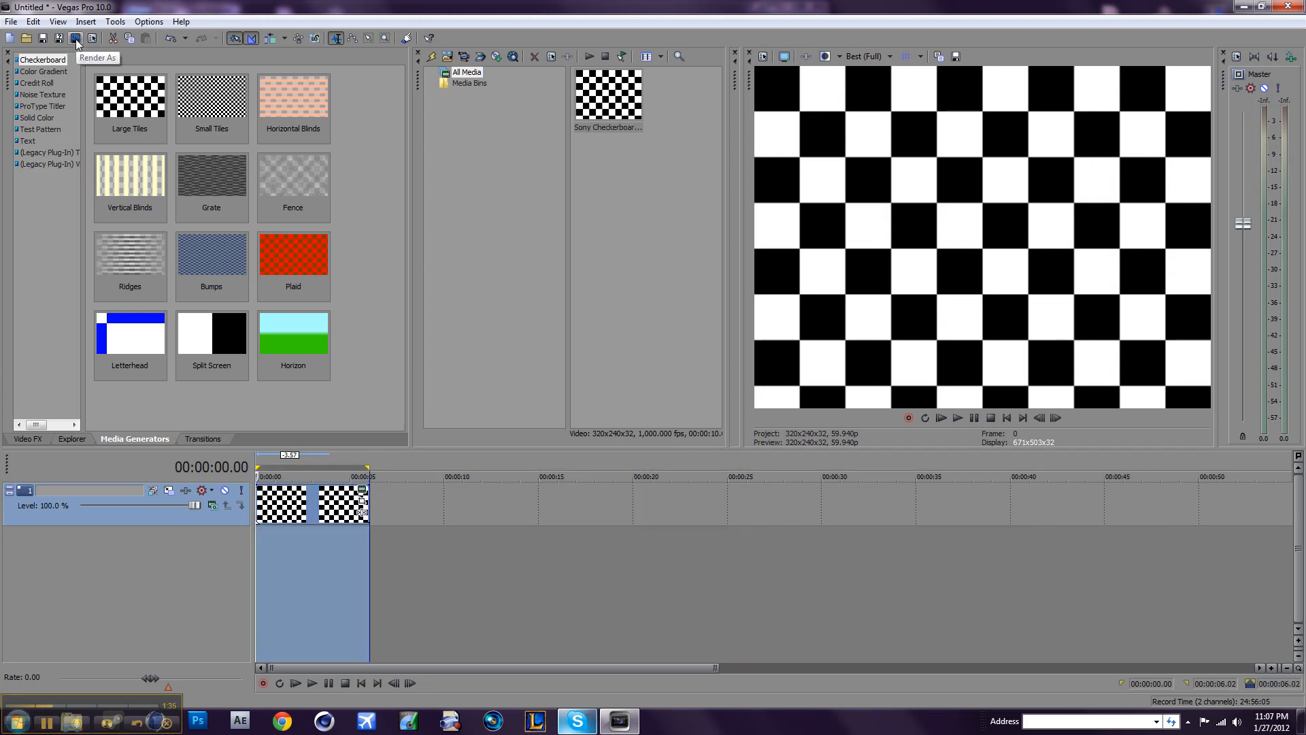
Open the Render As dialog from the toolbar.
{"action": "left_click", "coordinate": [75, 39]}
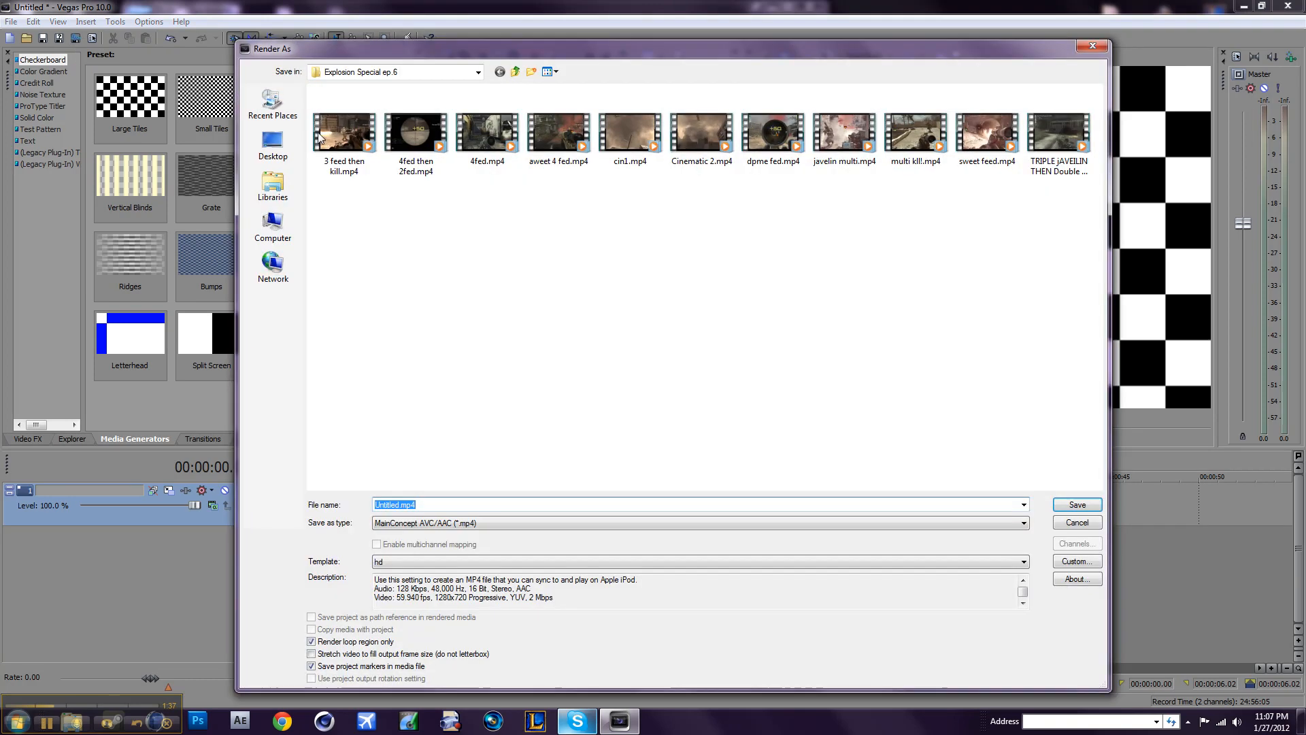
{"action": "mouse_move", "coordinate": [997, 70]}
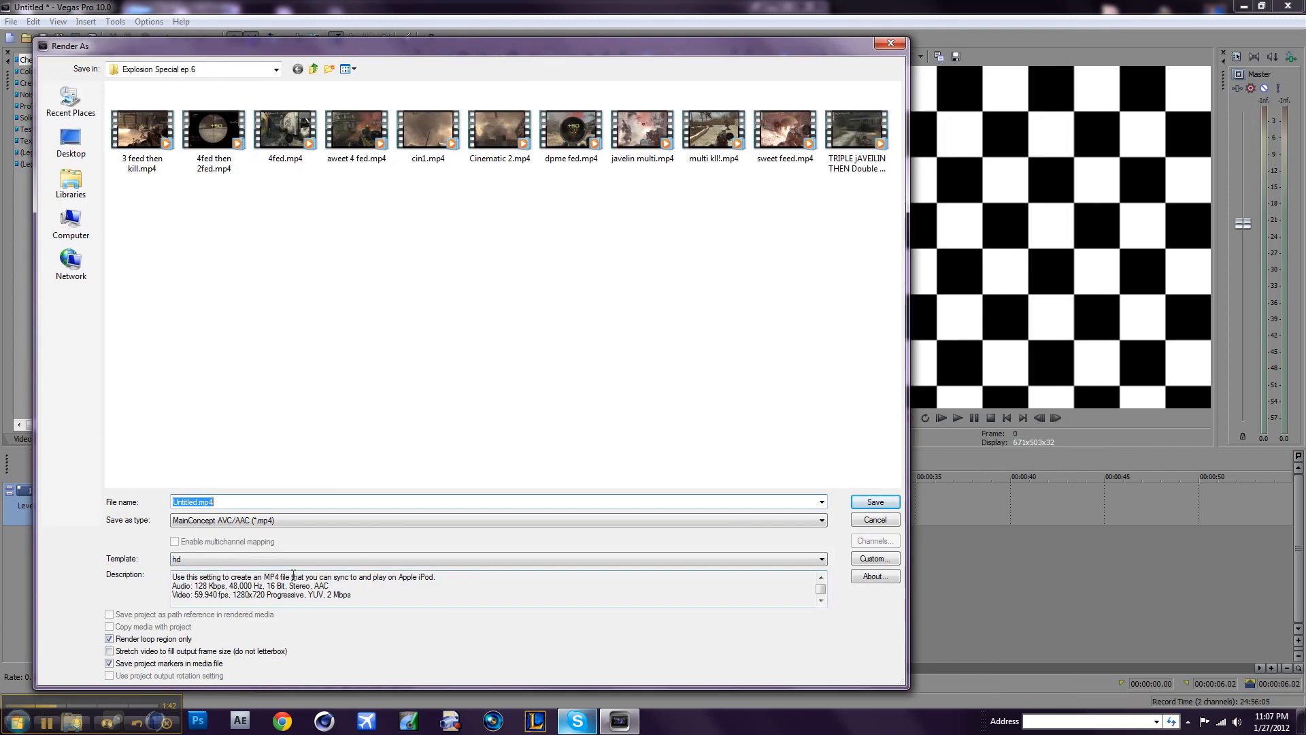
Open the HD MP4 template's custom settings and keep the custom 1280x720 frame size.
{"action": "left_click", "coordinate": [821, 520]}
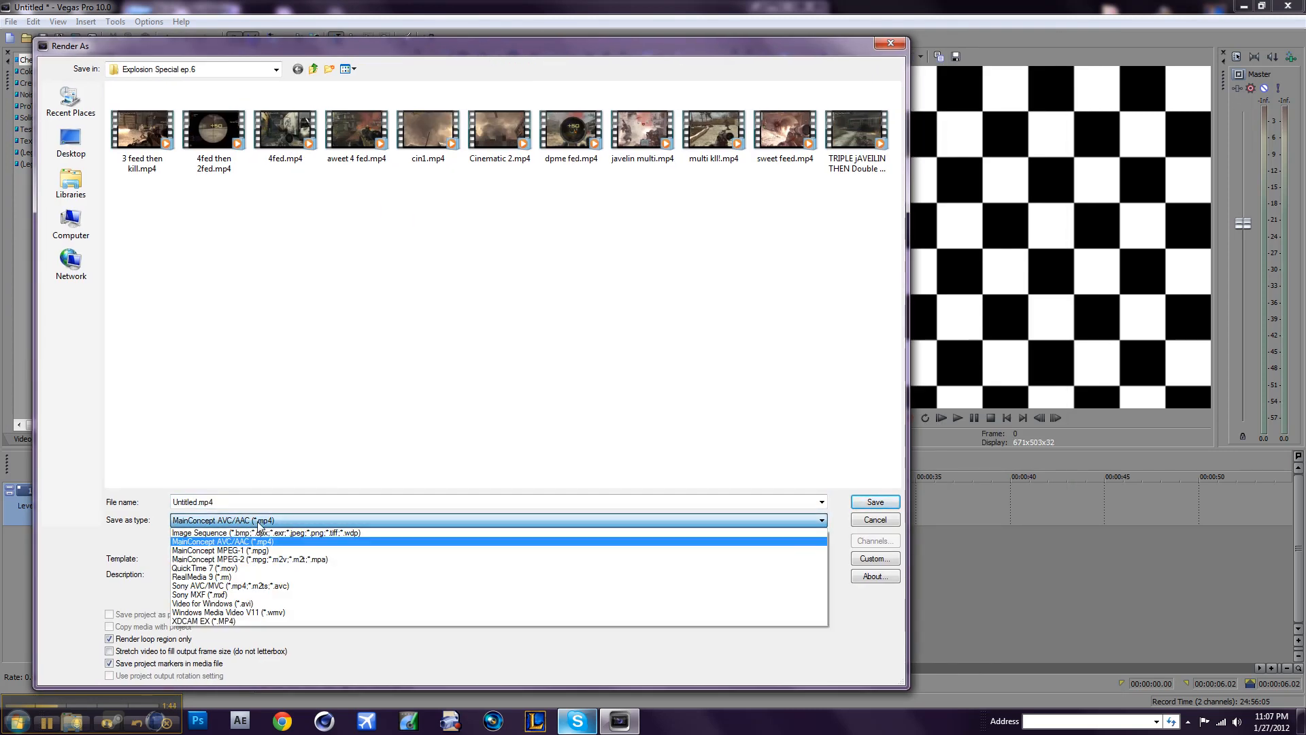
{"action": "mouse_move", "coordinate": [279, 550]}
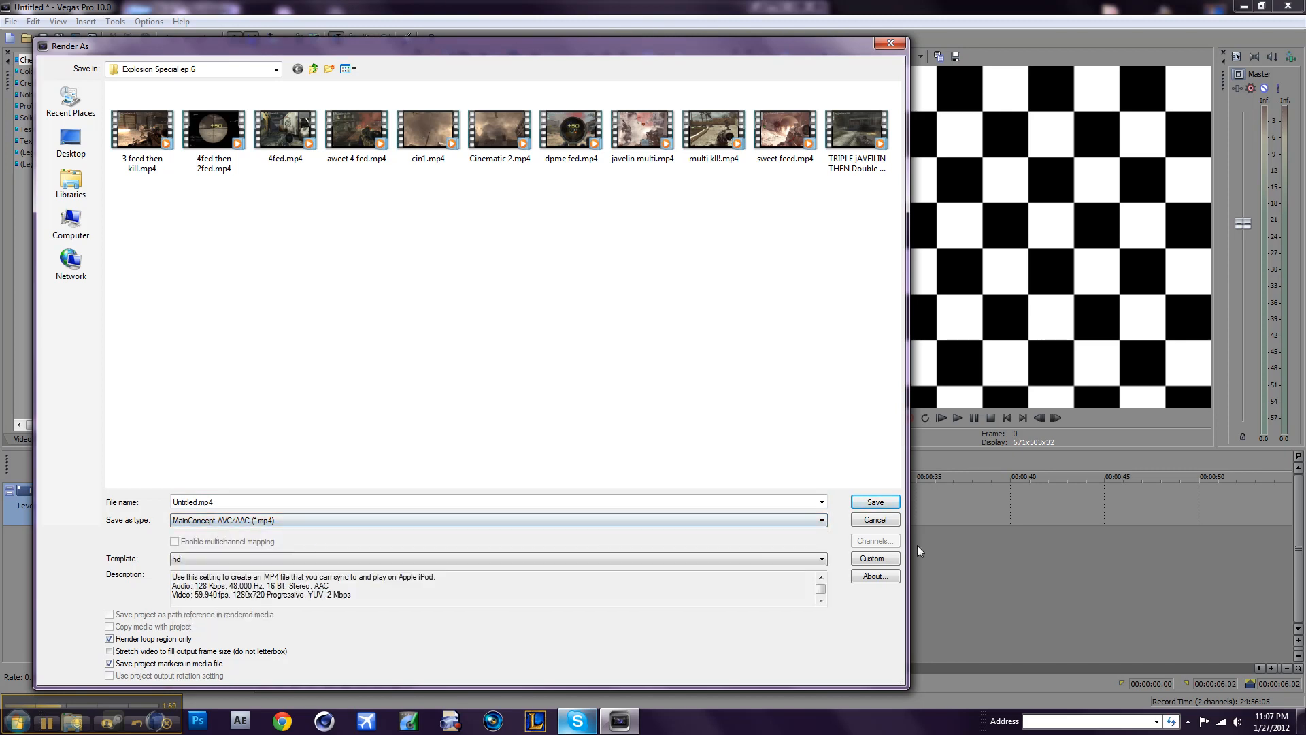
{"action": "left_click", "coordinate": [874, 558]}
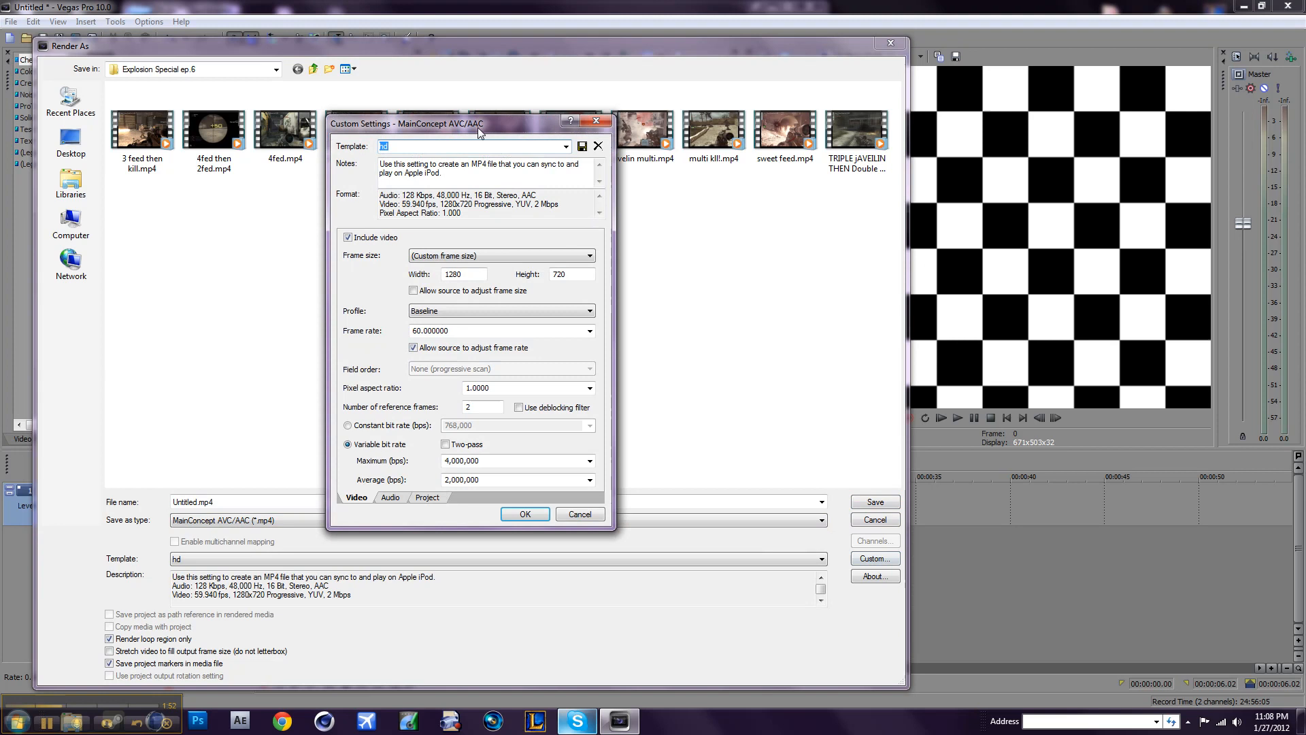
{"action": "left_click_drag", "start_coordinate": [471, 123], "coordinate": [416, 167]}
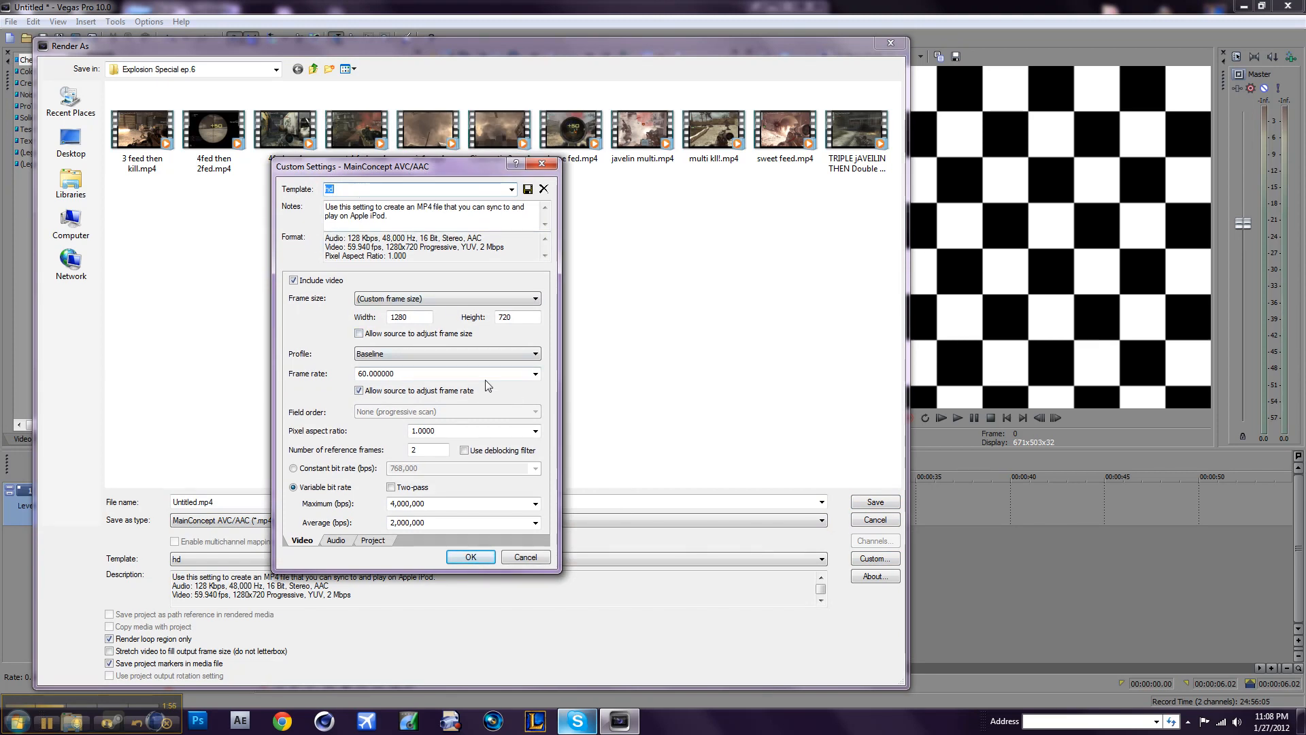
{"action": "left_click", "coordinate": [534, 298]}
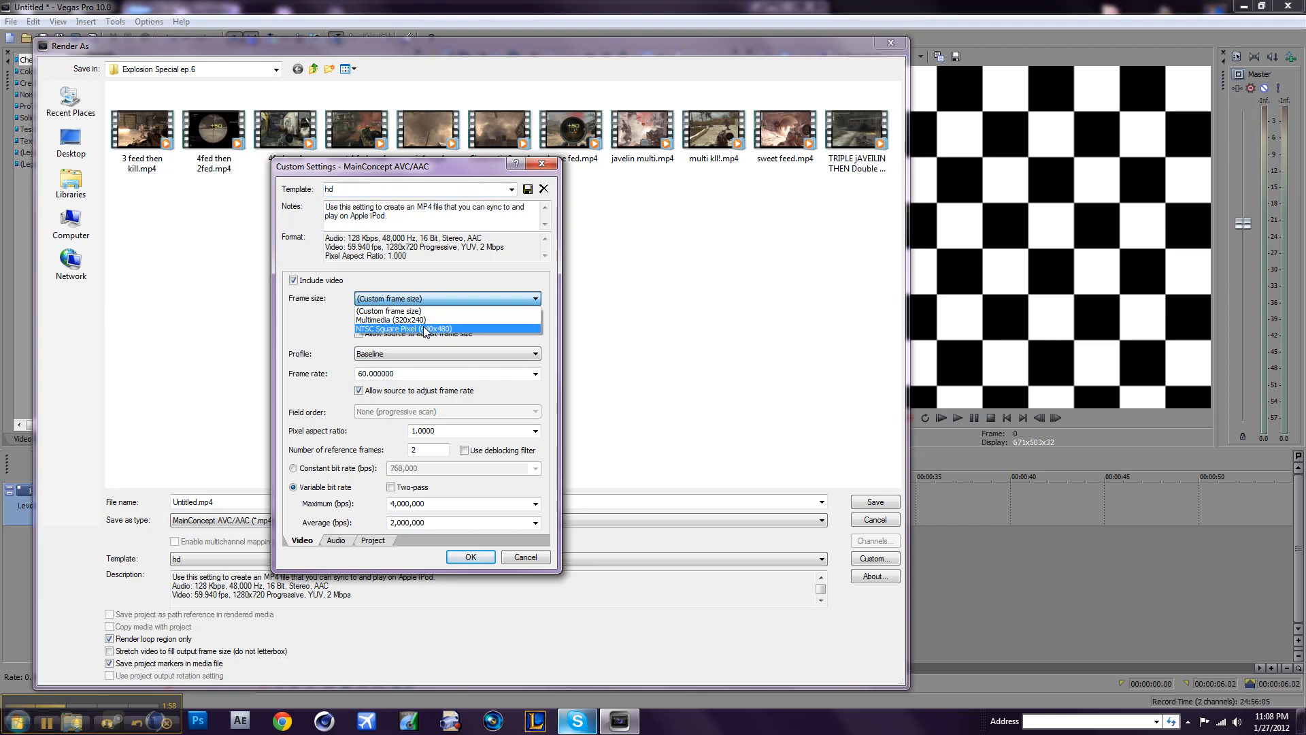
{"action": "left_click", "coordinate": [398, 310]}
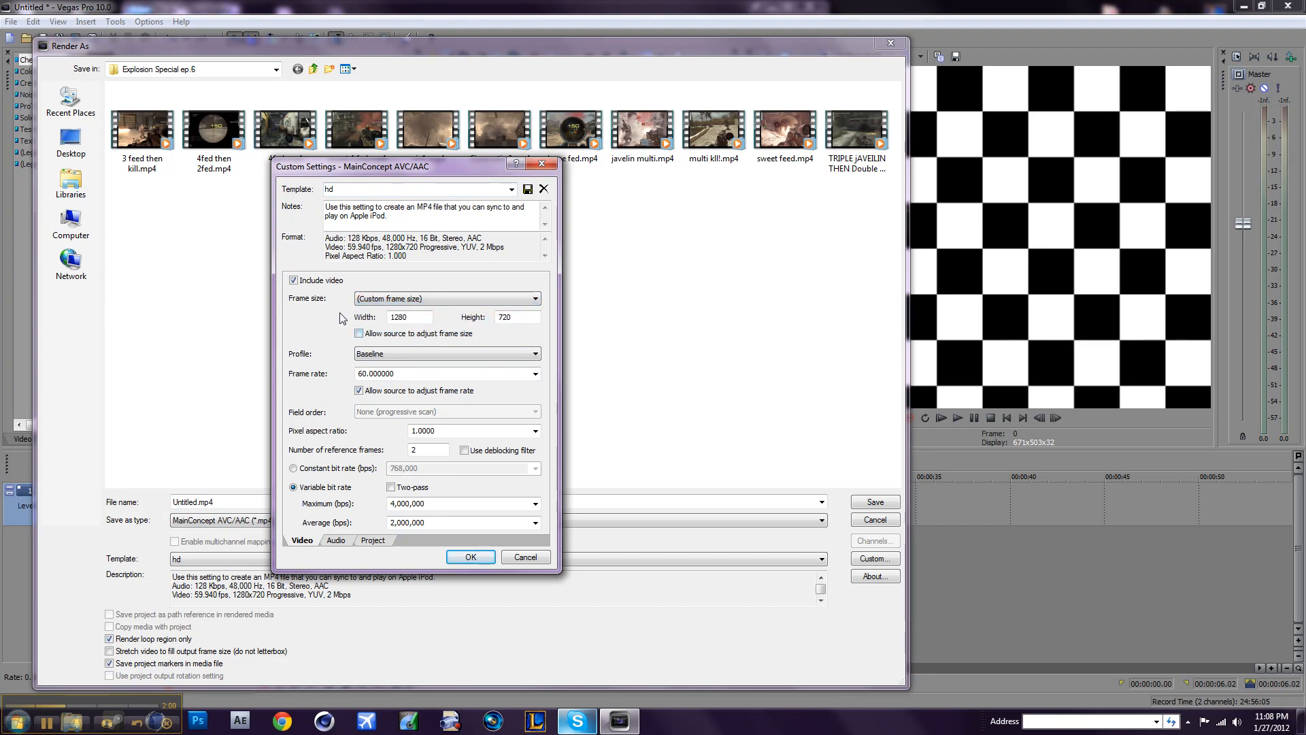
{"action": "mouse_move", "coordinate": [426, 372]}
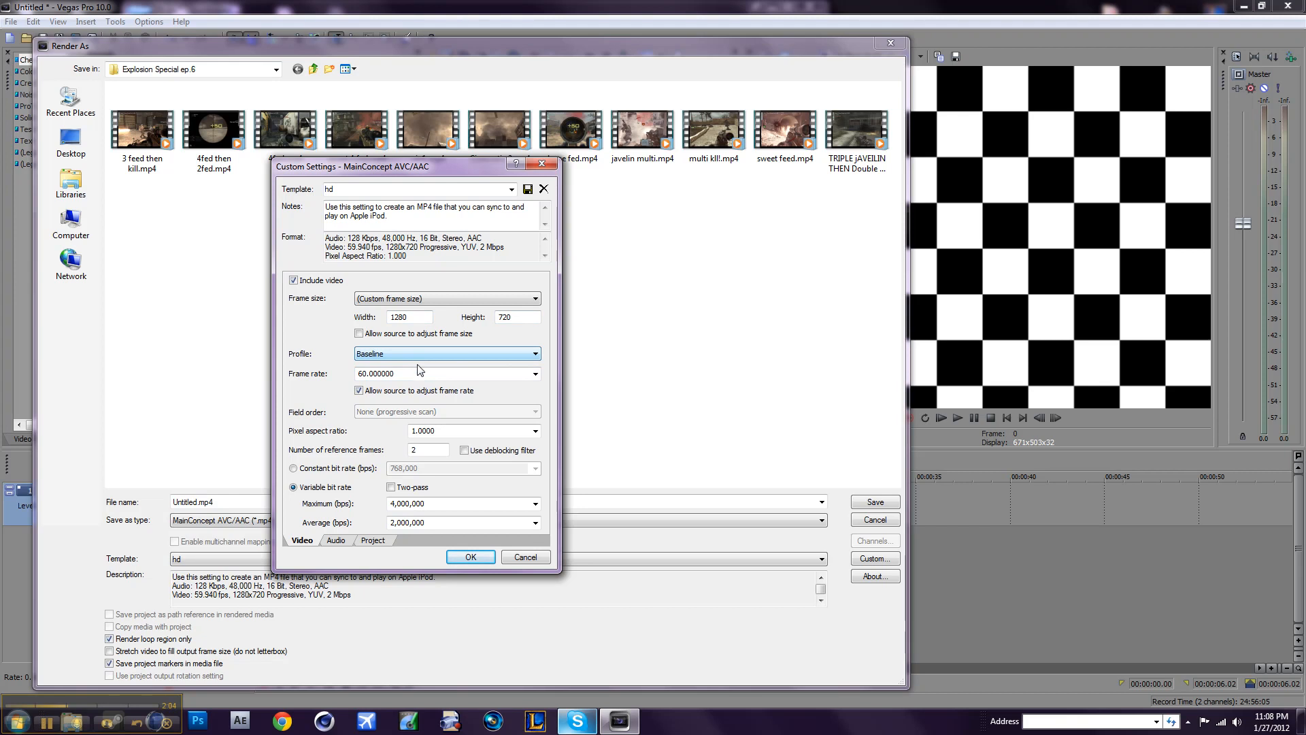
{"action": "mouse_move", "coordinate": [466, 376]}
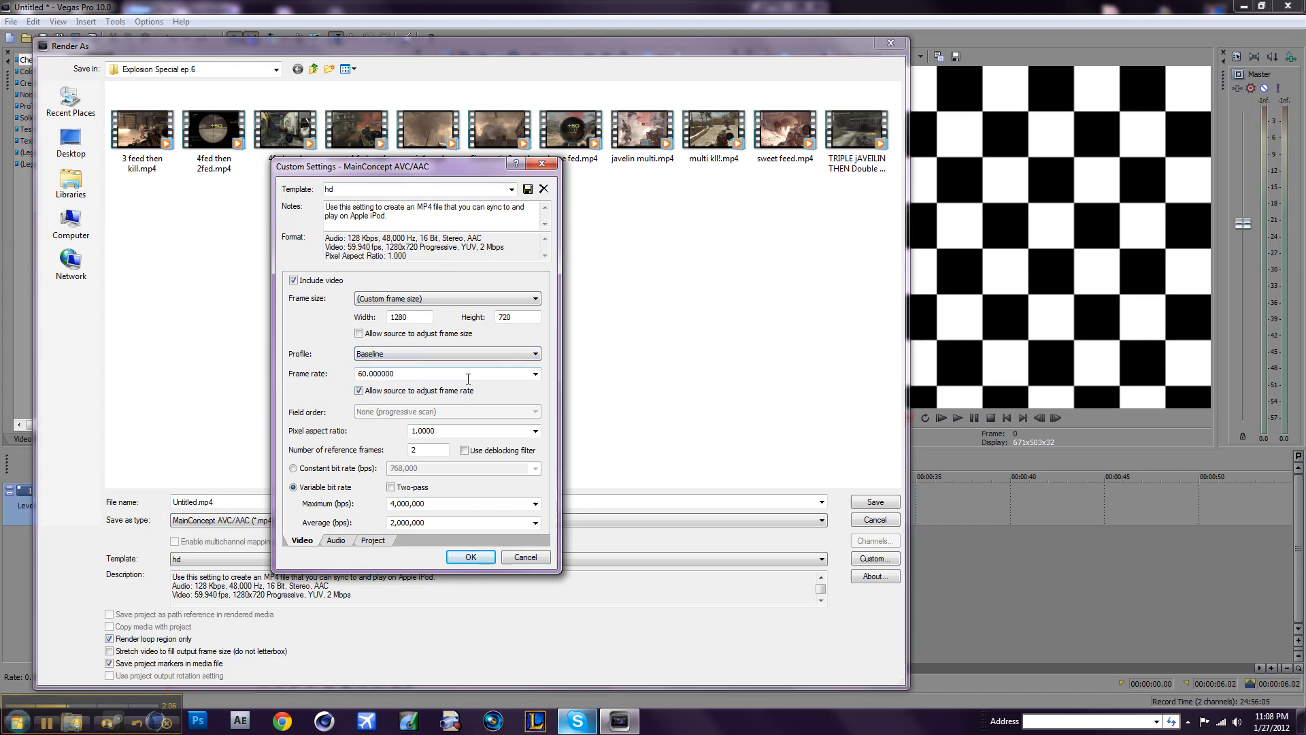
{"action": "mouse_move", "coordinate": [456, 432]}
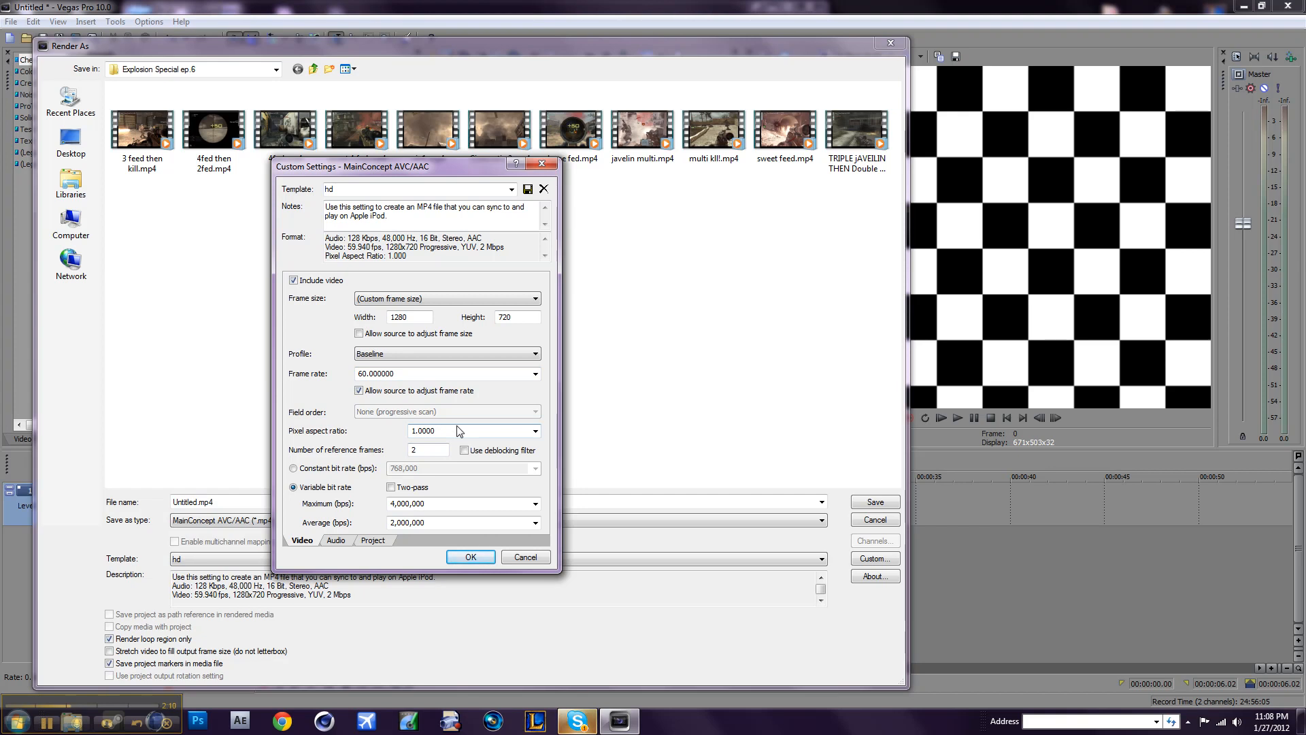
{"action": "mouse_move", "coordinate": [461, 516]}
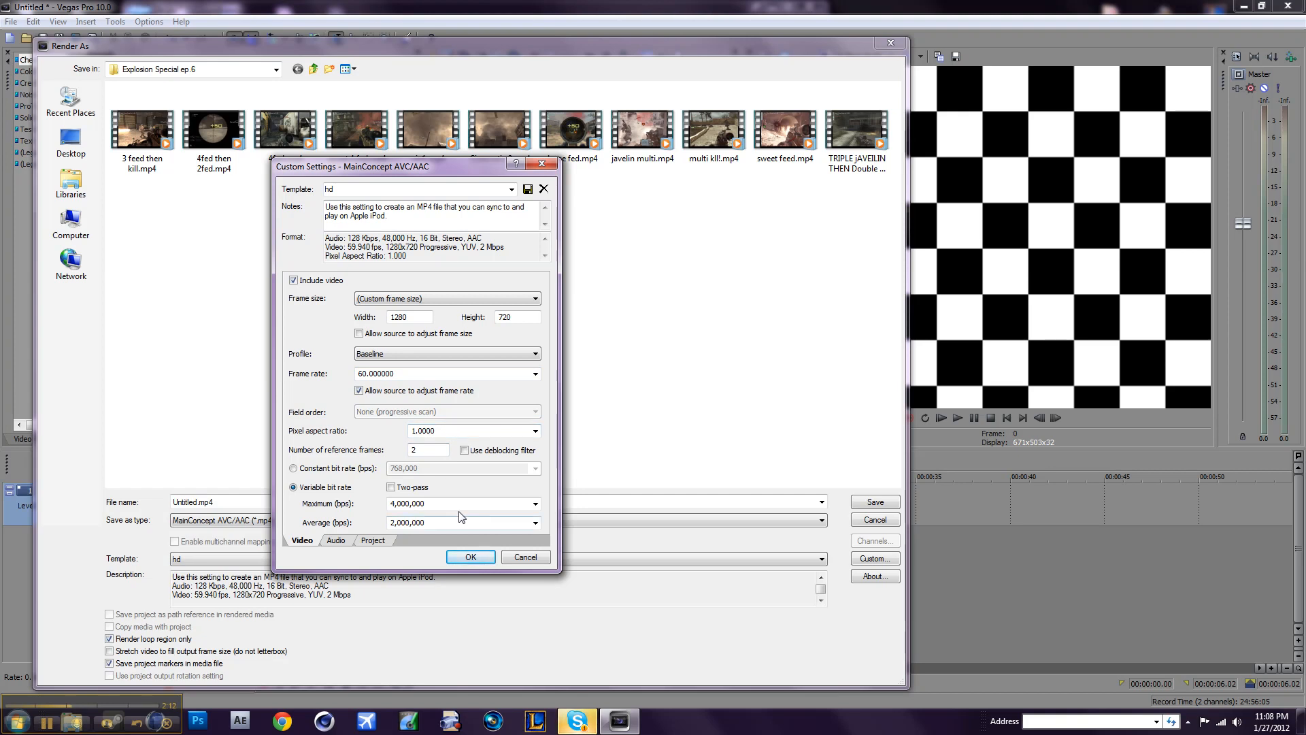
{"action": "mouse_move", "coordinate": [551, 162]}
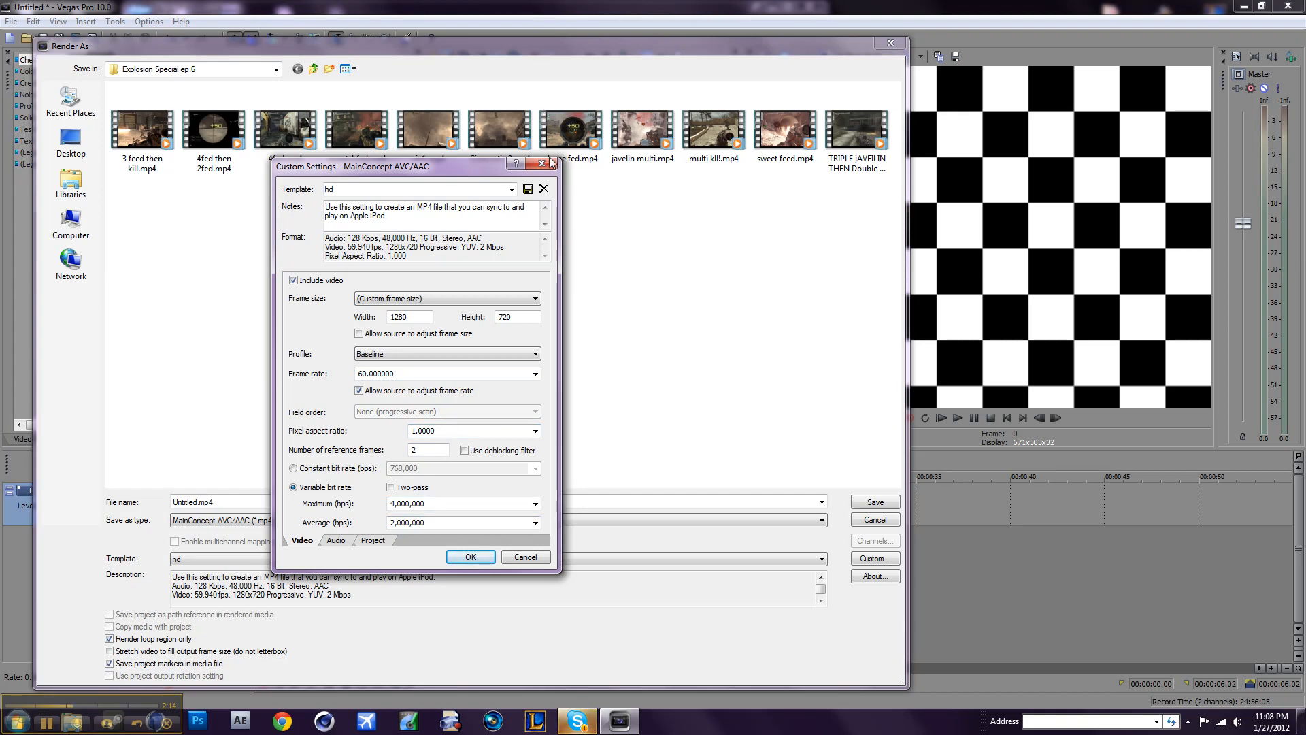
Save the settings as the Full HD Render template and reopen its video settings.
{"action": "left_click", "coordinate": [819, 558]}
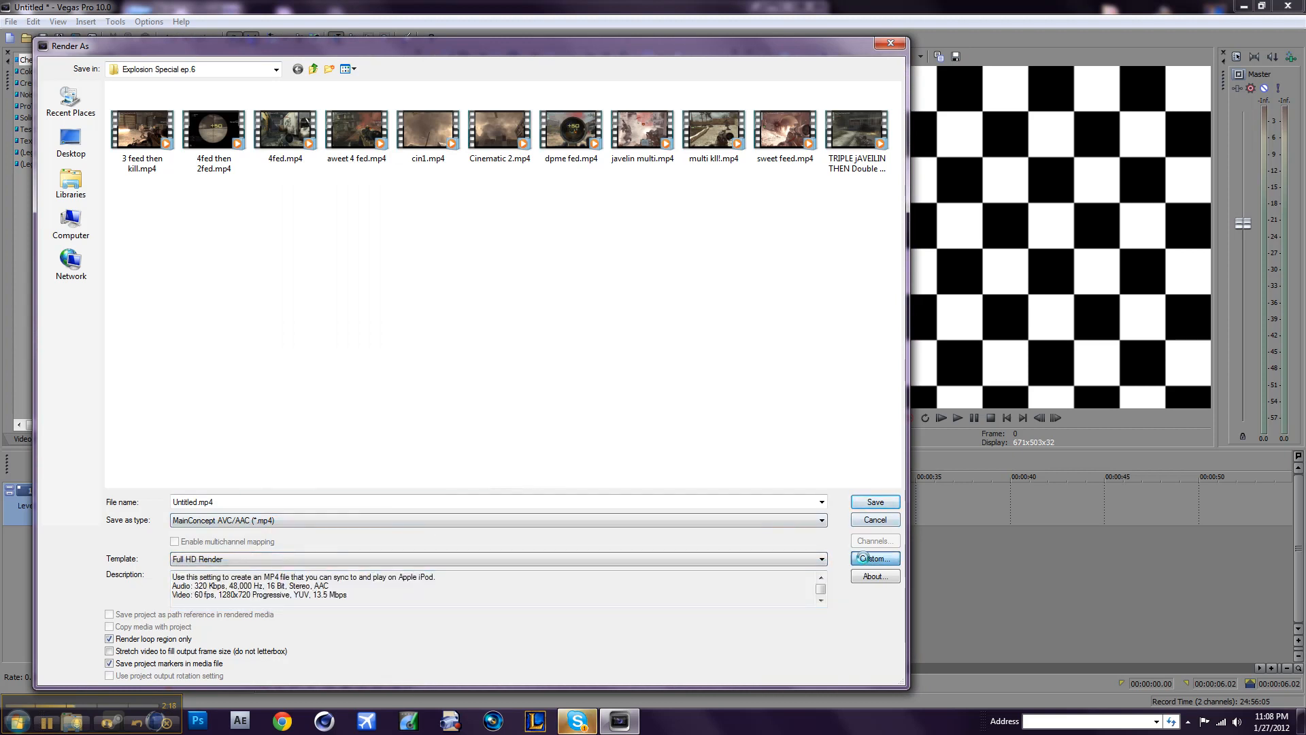
{"action": "left_click", "coordinate": [875, 558]}
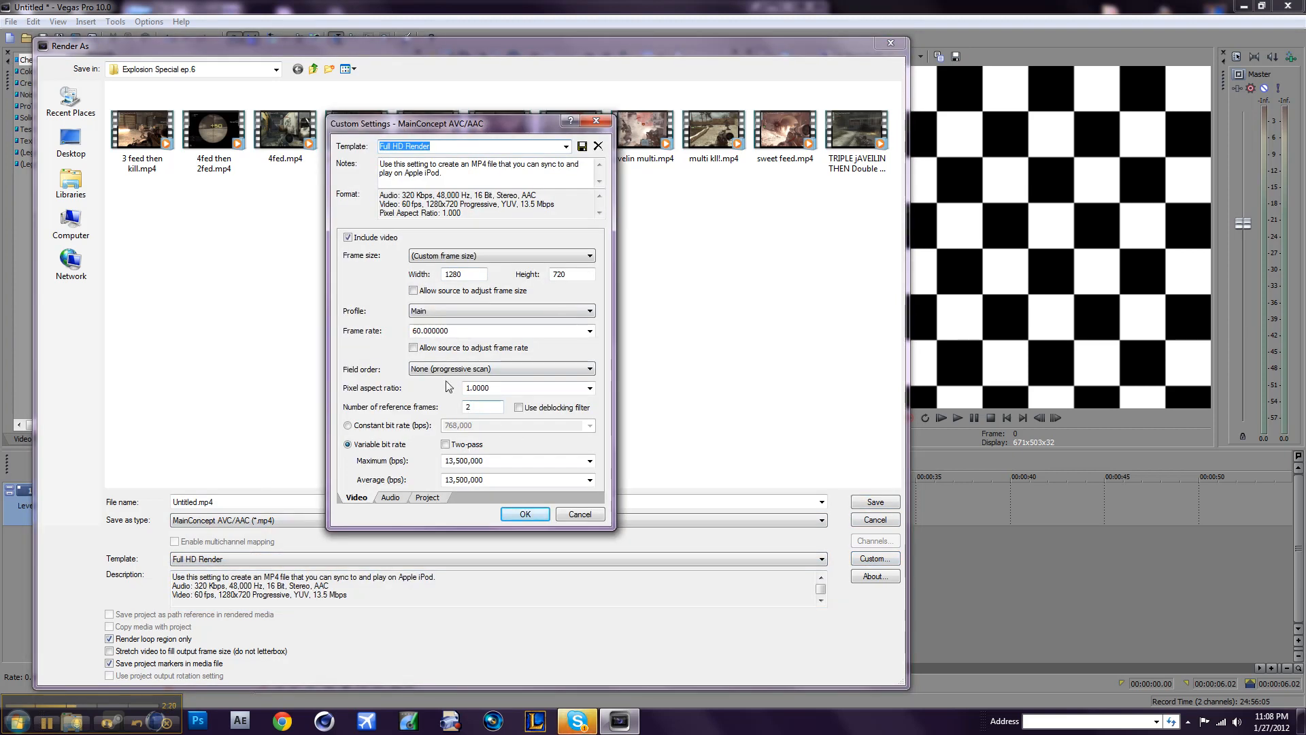
{"action": "mouse_move", "coordinate": [408, 472]}
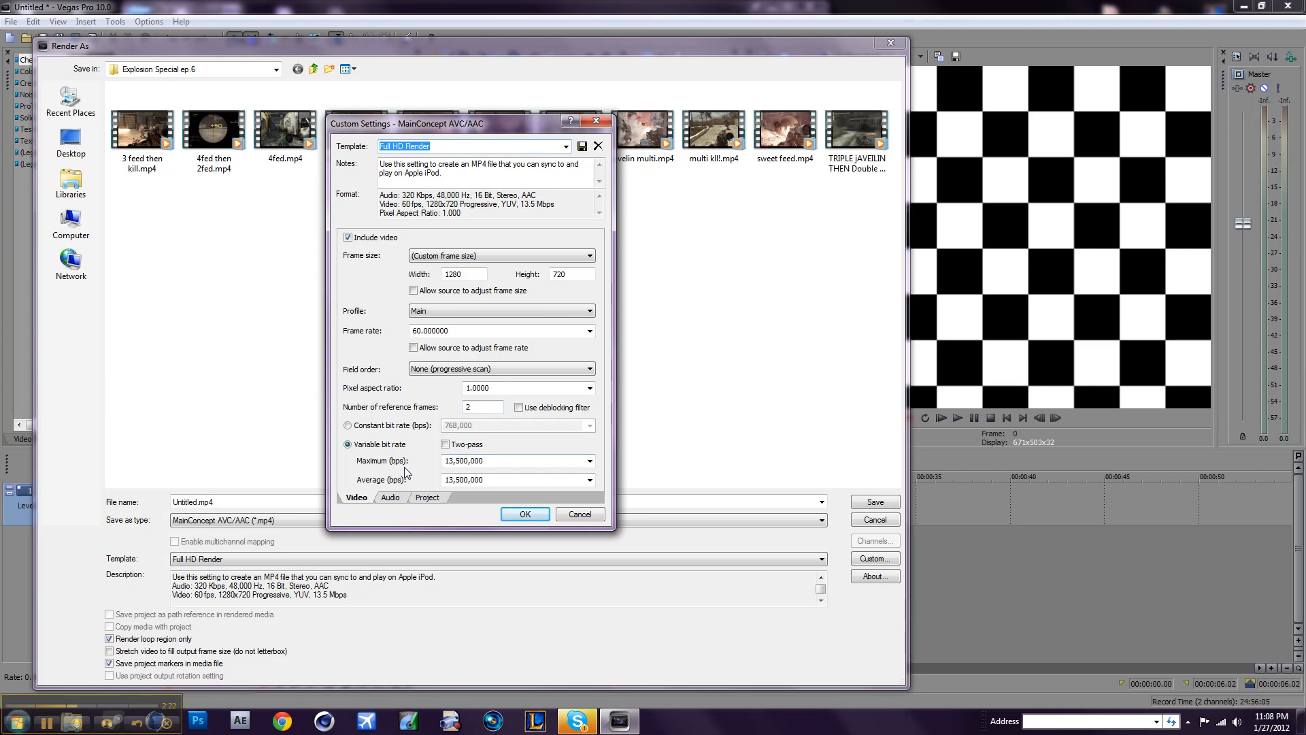
{"action": "mouse_move", "coordinate": [448, 379]}
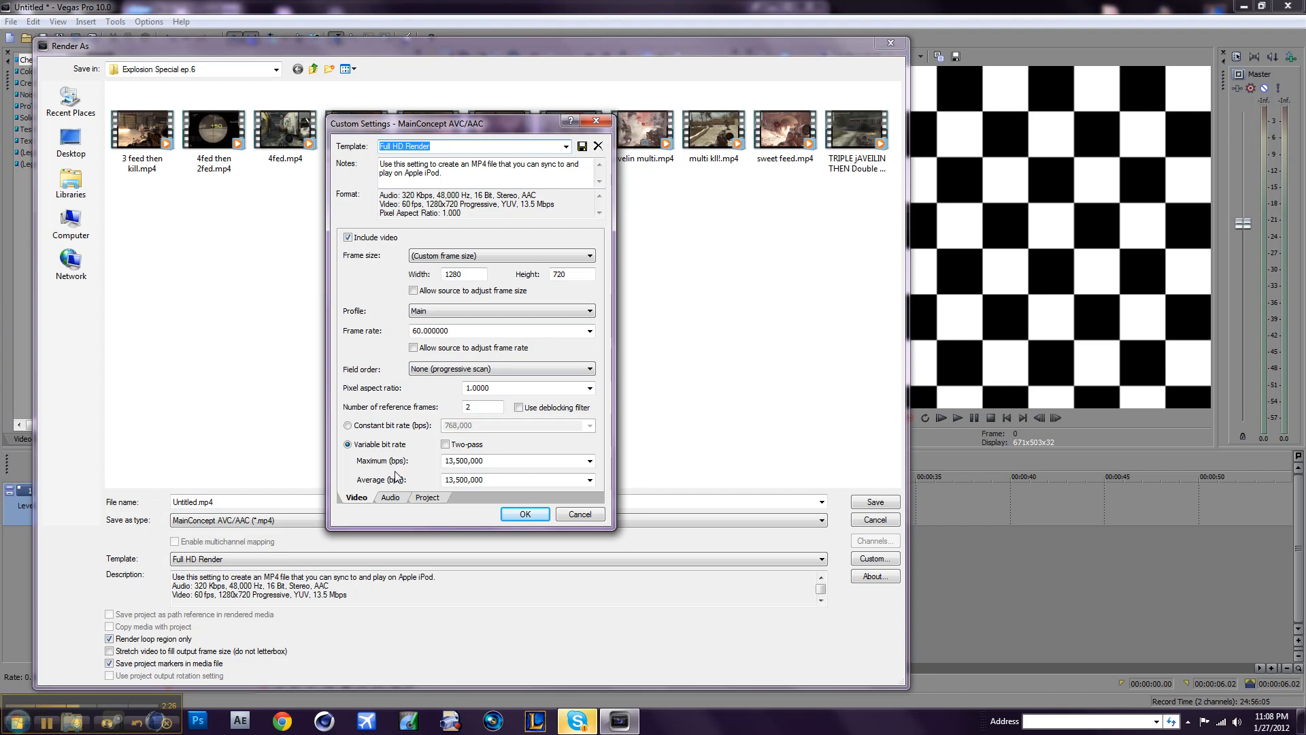
{"action": "mouse_move", "coordinate": [427, 483]}
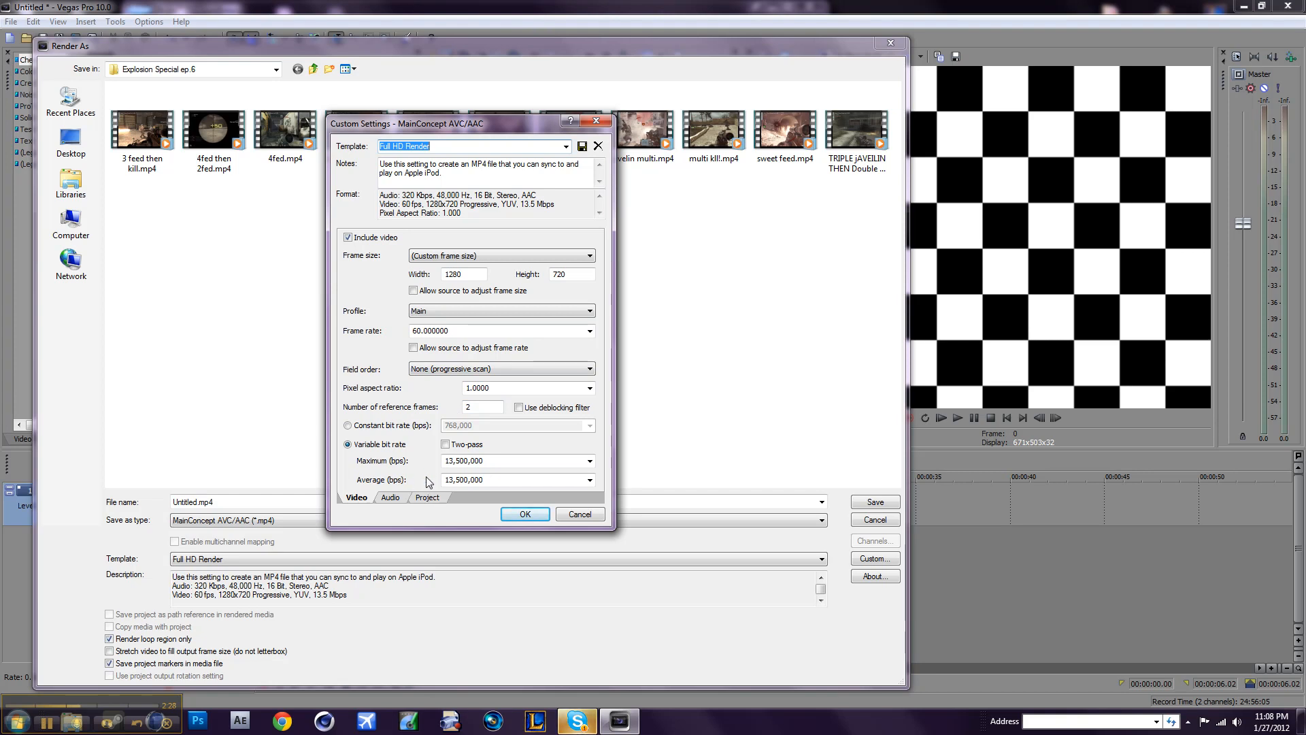
{"action": "mouse_move", "coordinate": [402, 473]}
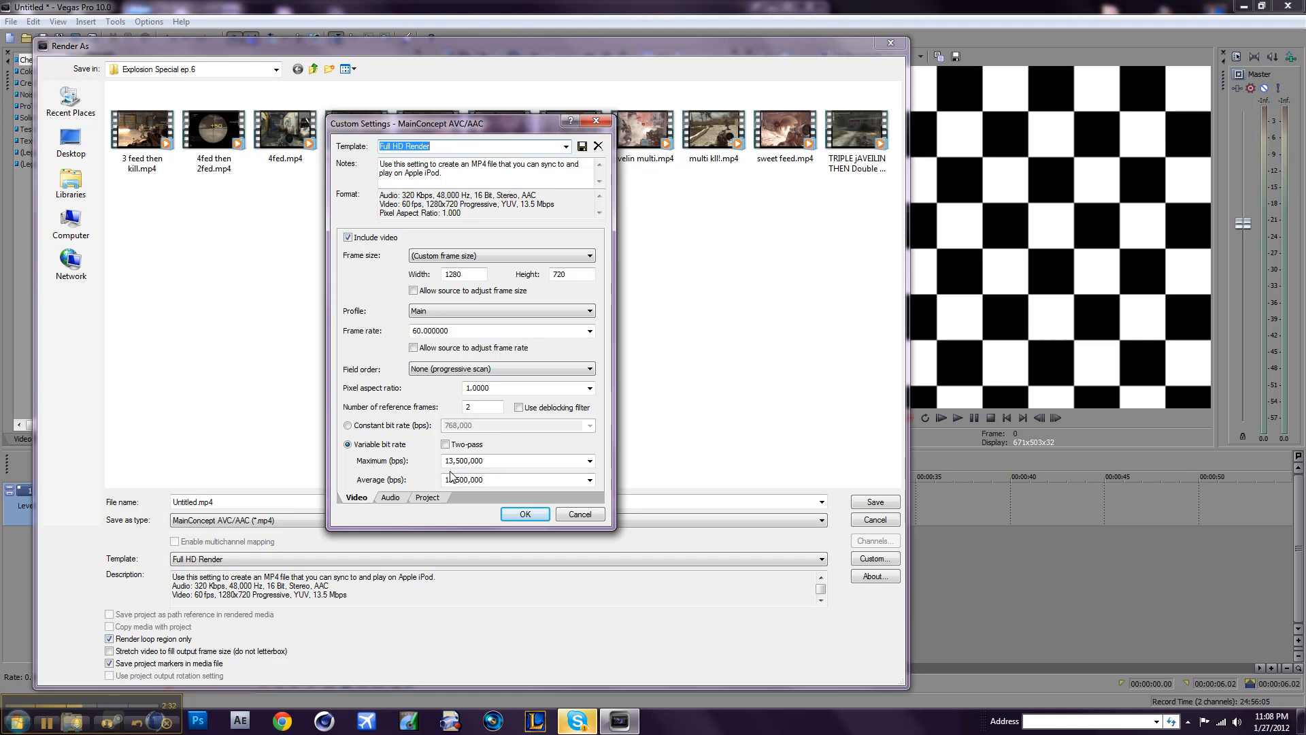
{"action": "left_click", "coordinate": [517, 479]}
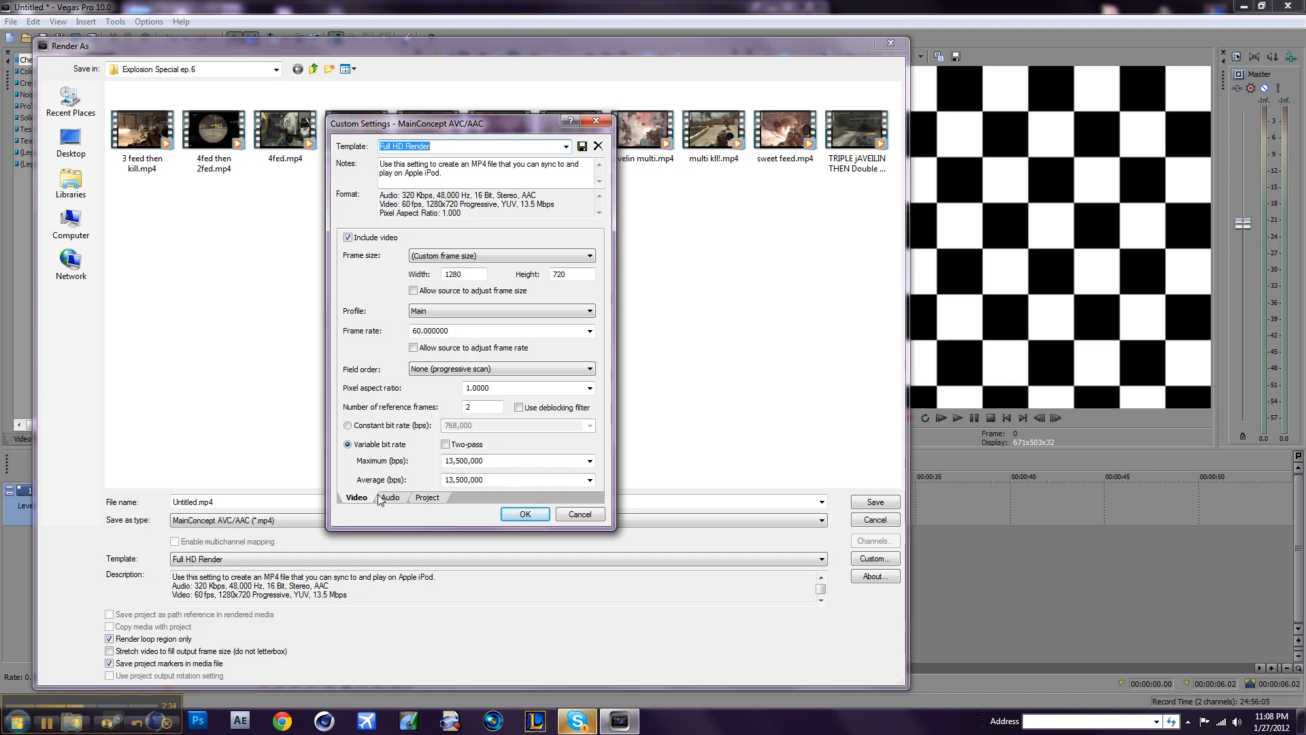
Review Full HD Render's audio and project pages, keeping stereoscopic 3D on project settings.
{"action": "left_click", "coordinate": [389, 498]}
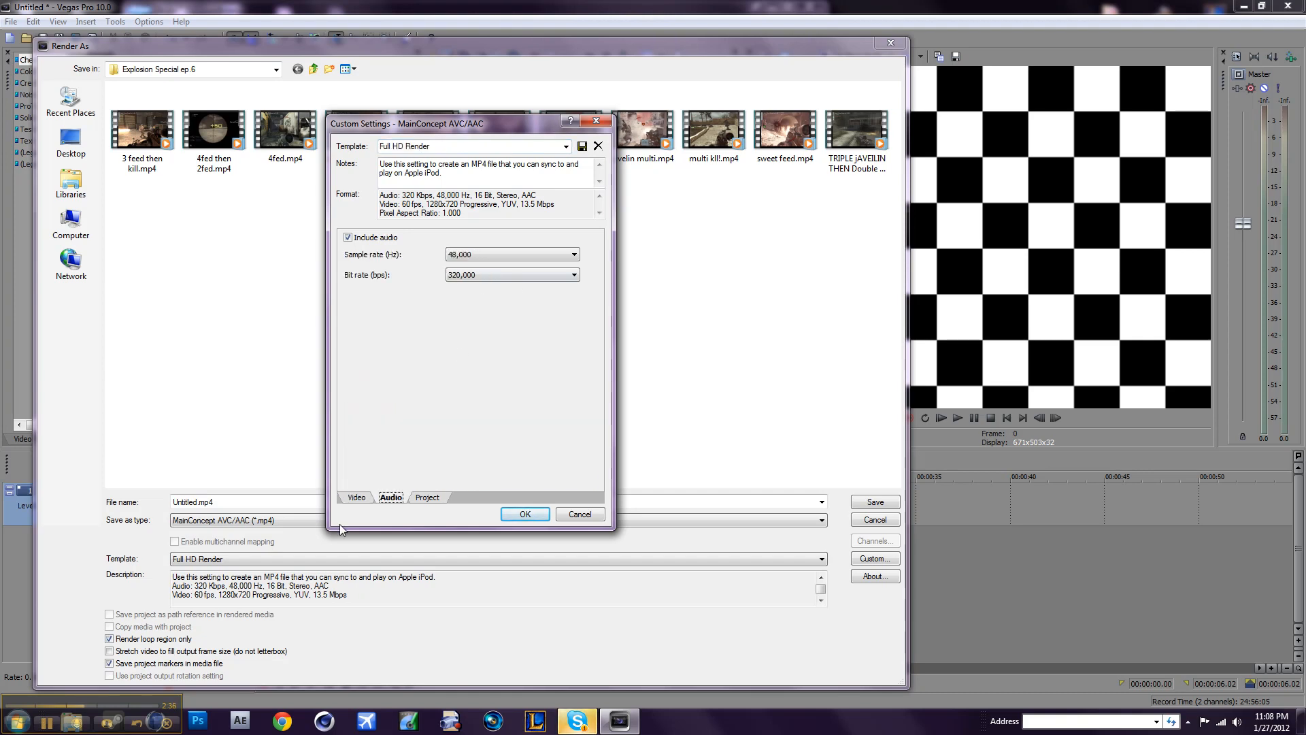
{"action": "left_click", "coordinate": [356, 497]}
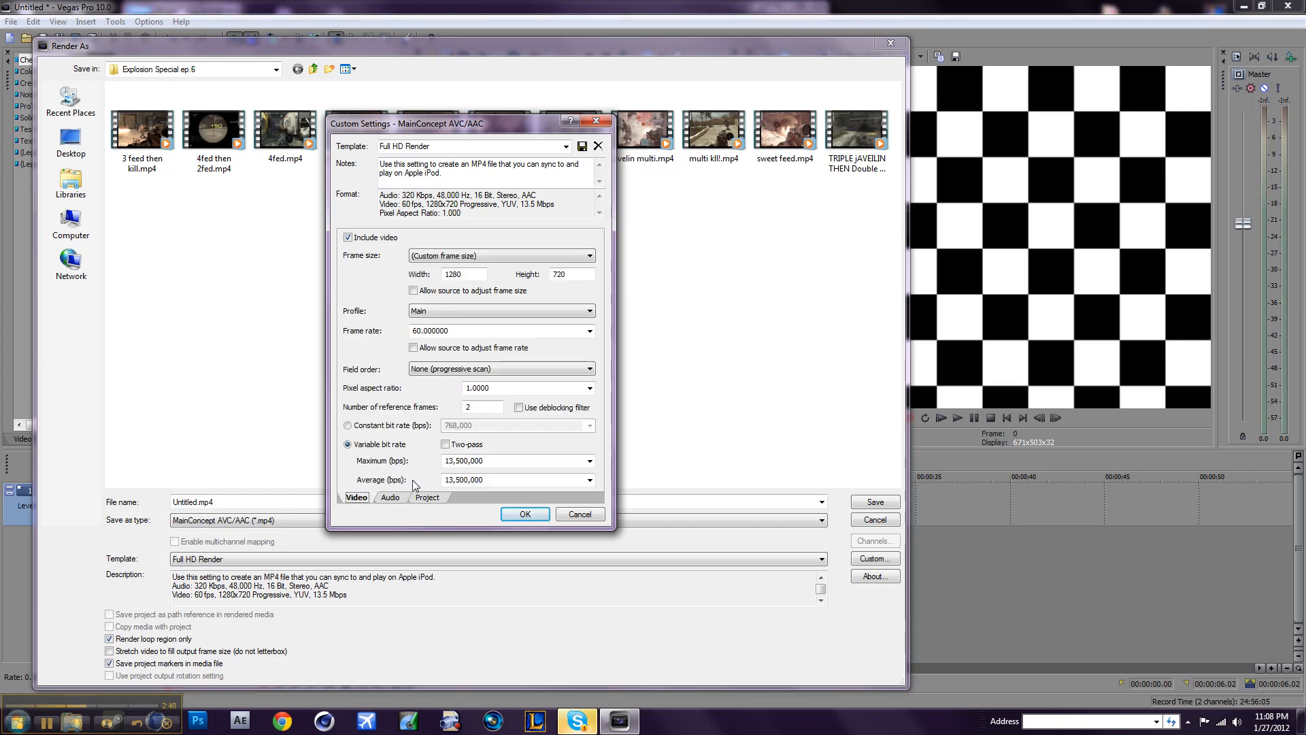
{"action": "left_click", "coordinate": [389, 497]}
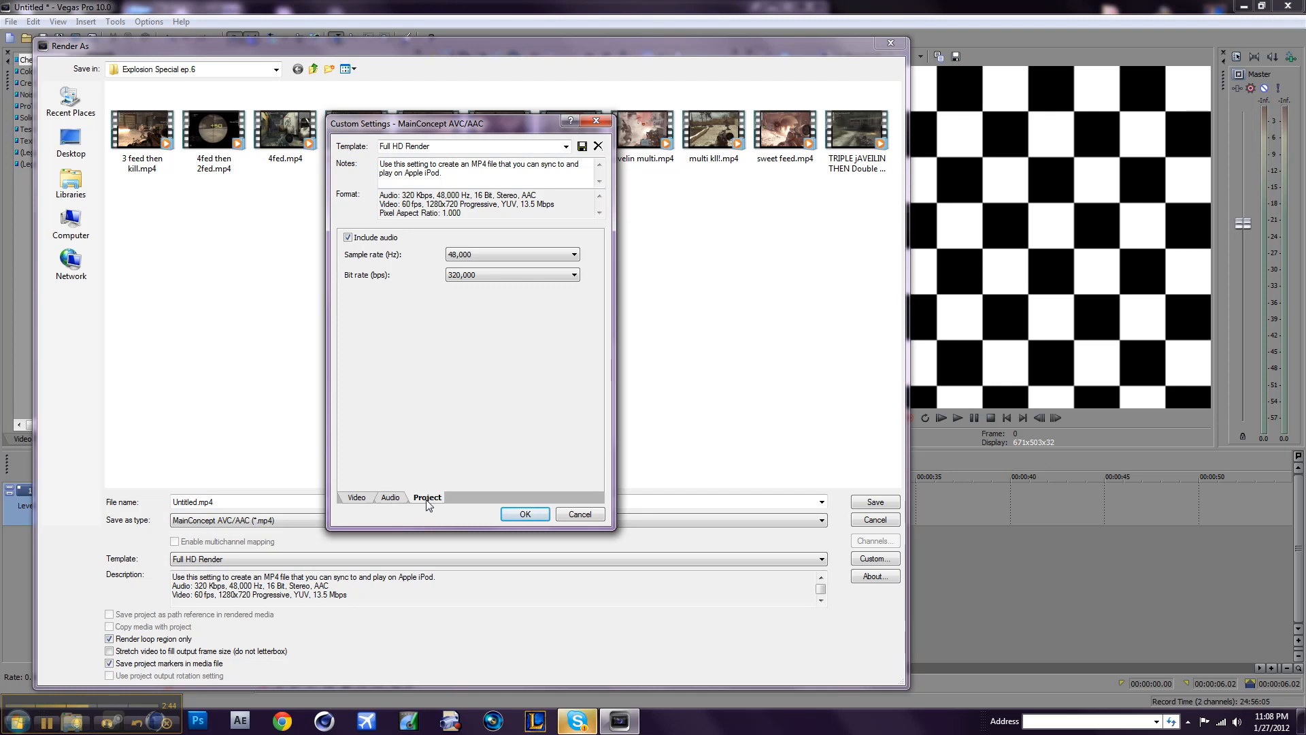
{"action": "left_click", "coordinate": [426, 498]}
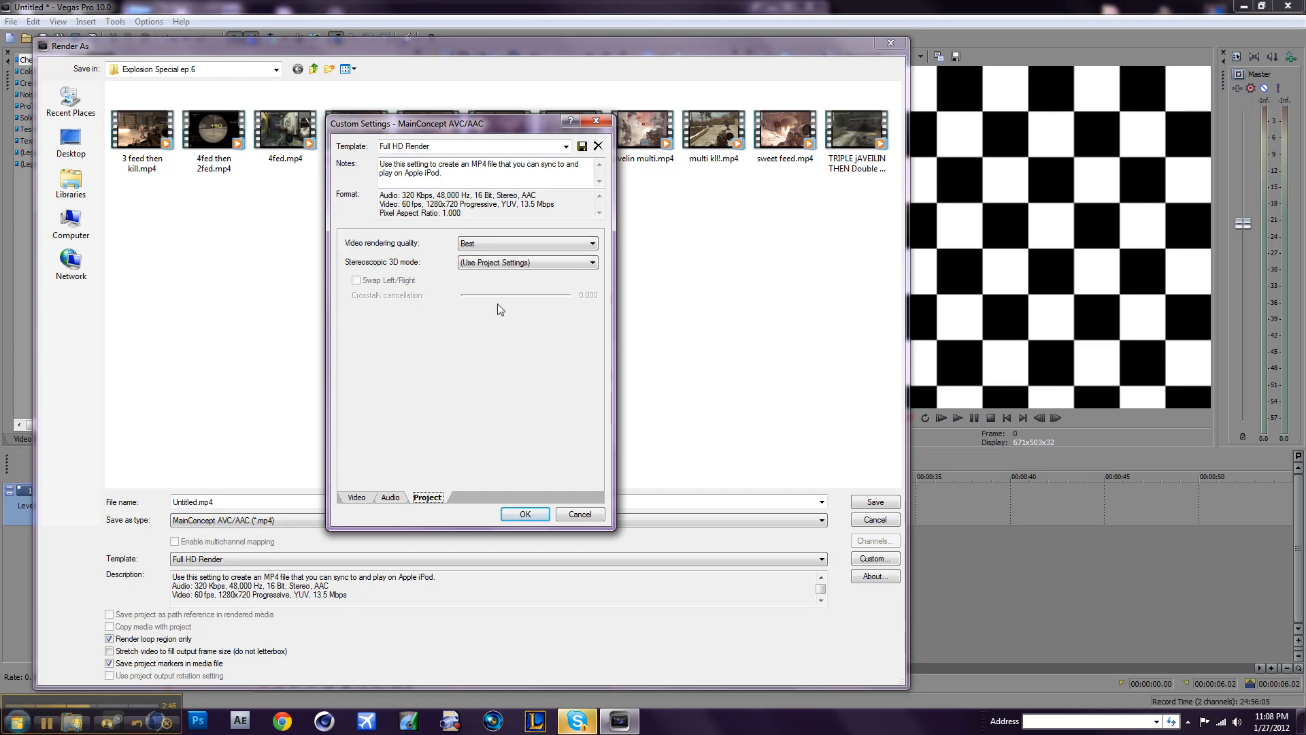
{"action": "mouse_move", "coordinate": [489, 268]}
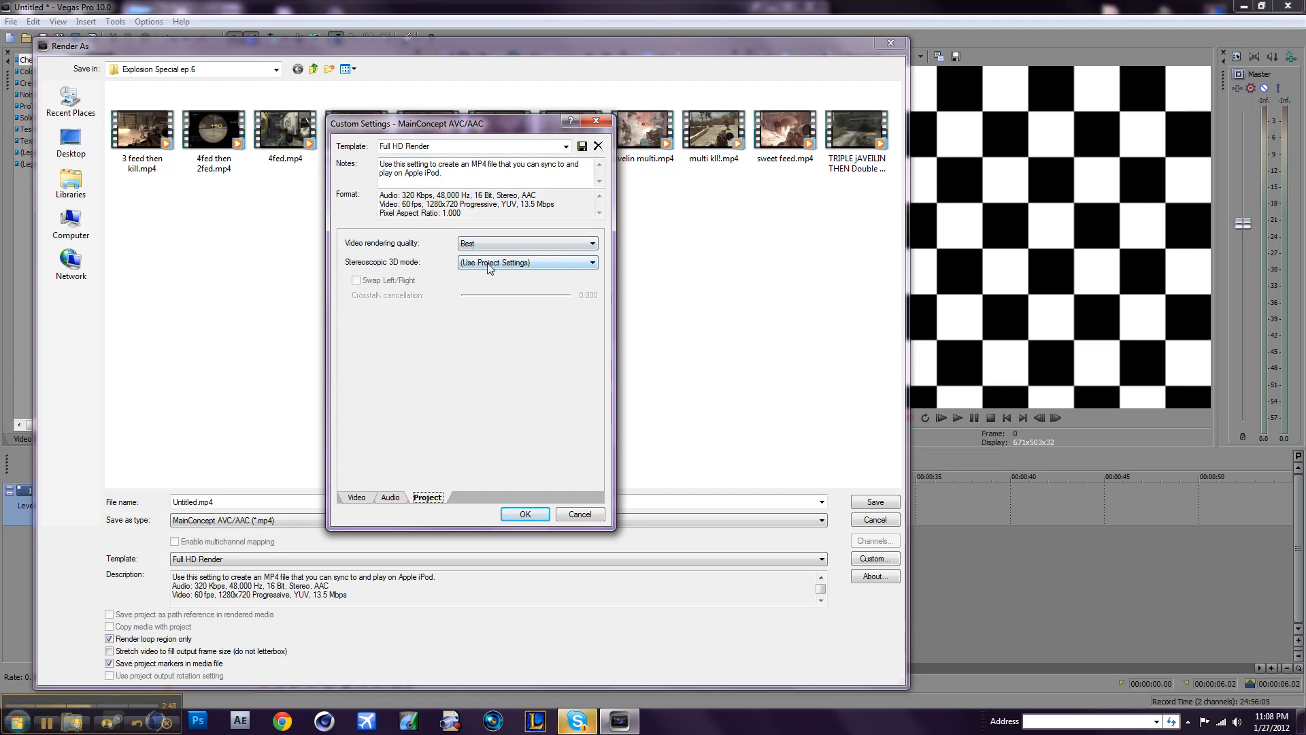
{"action": "left_click", "coordinate": [591, 262]}
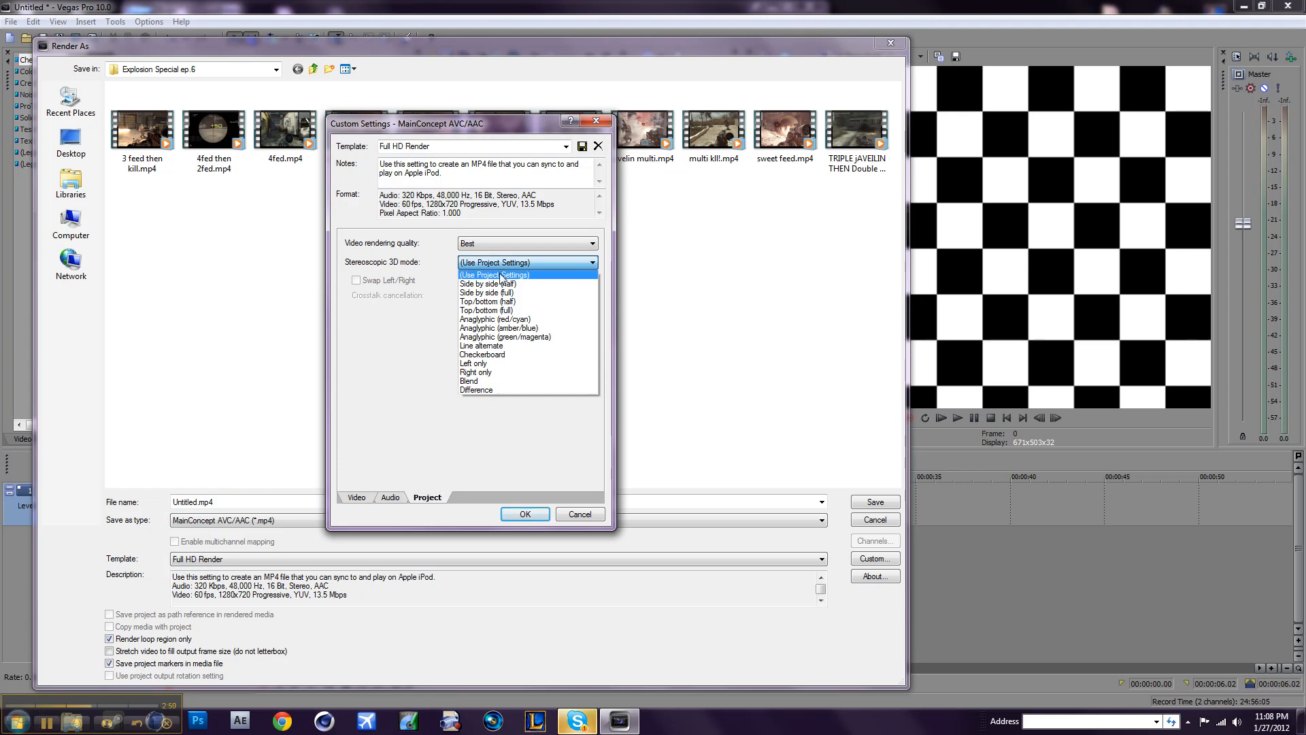
{"action": "left_click", "coordinate": [493, 275]}
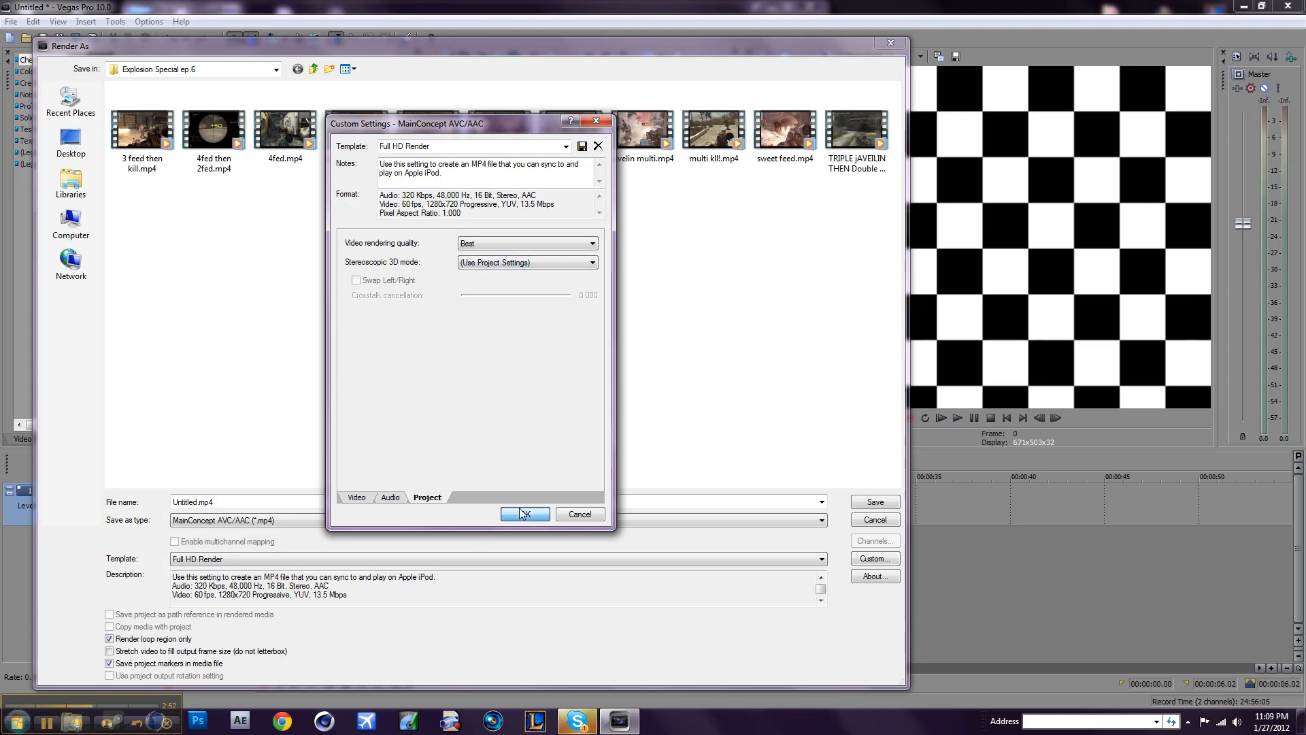
Close the render dialogs without rendering and place the cursor near 20 seconds.
{"action": "left_click", "coordinate": [524, 514]}
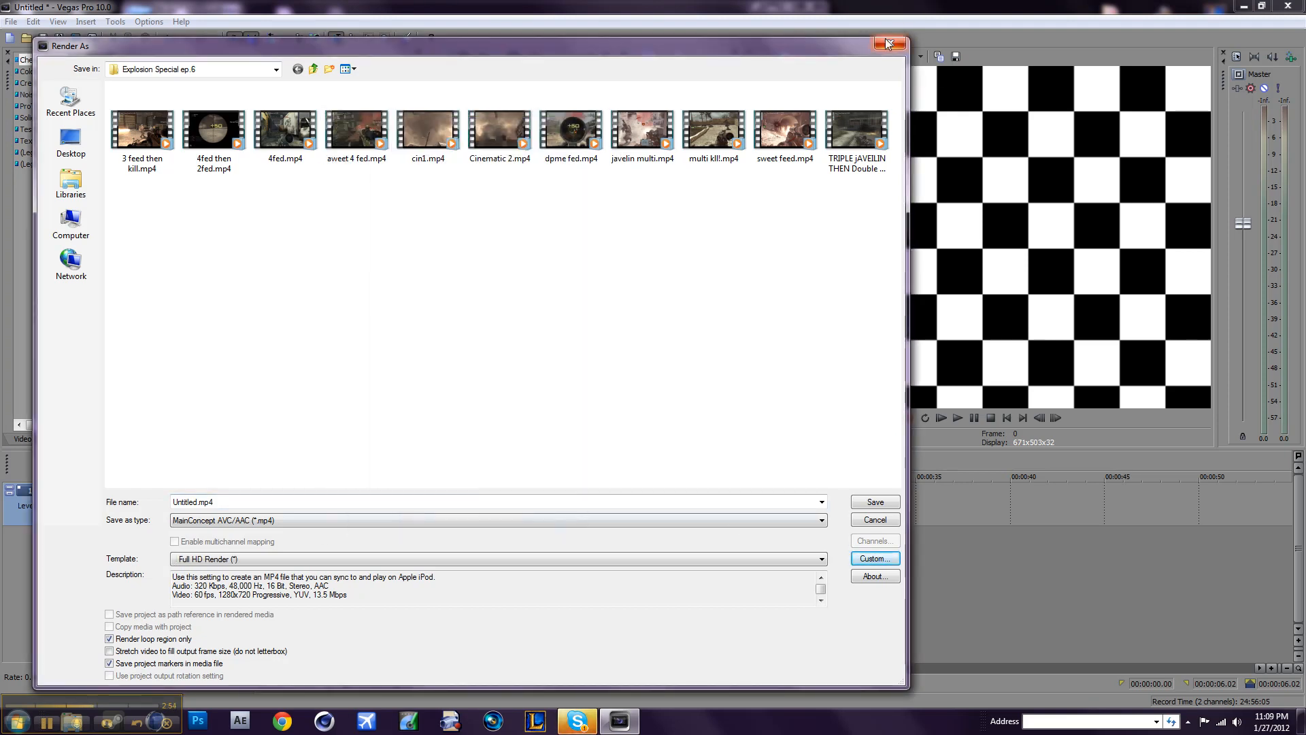
{"action": "left_click", "coordinate": [886, 44]}
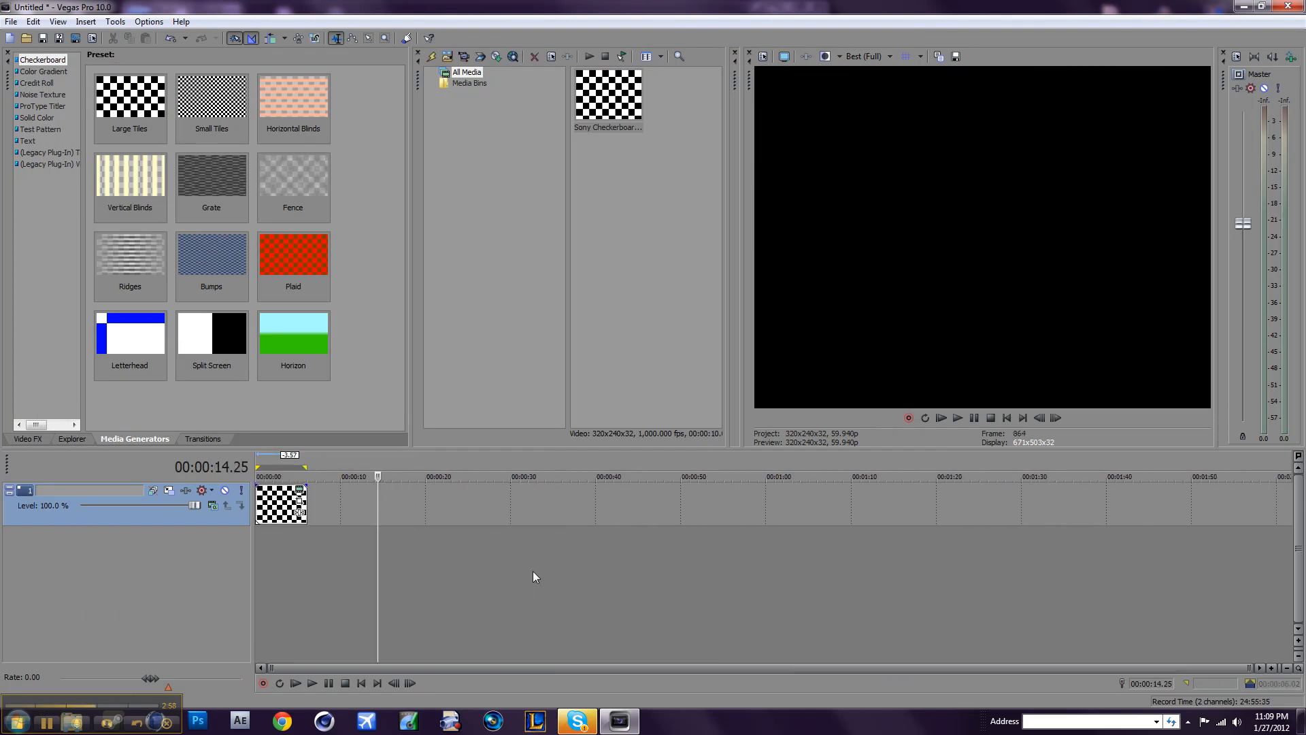
{"action": "left_click", "coordinate": [513, 476]}
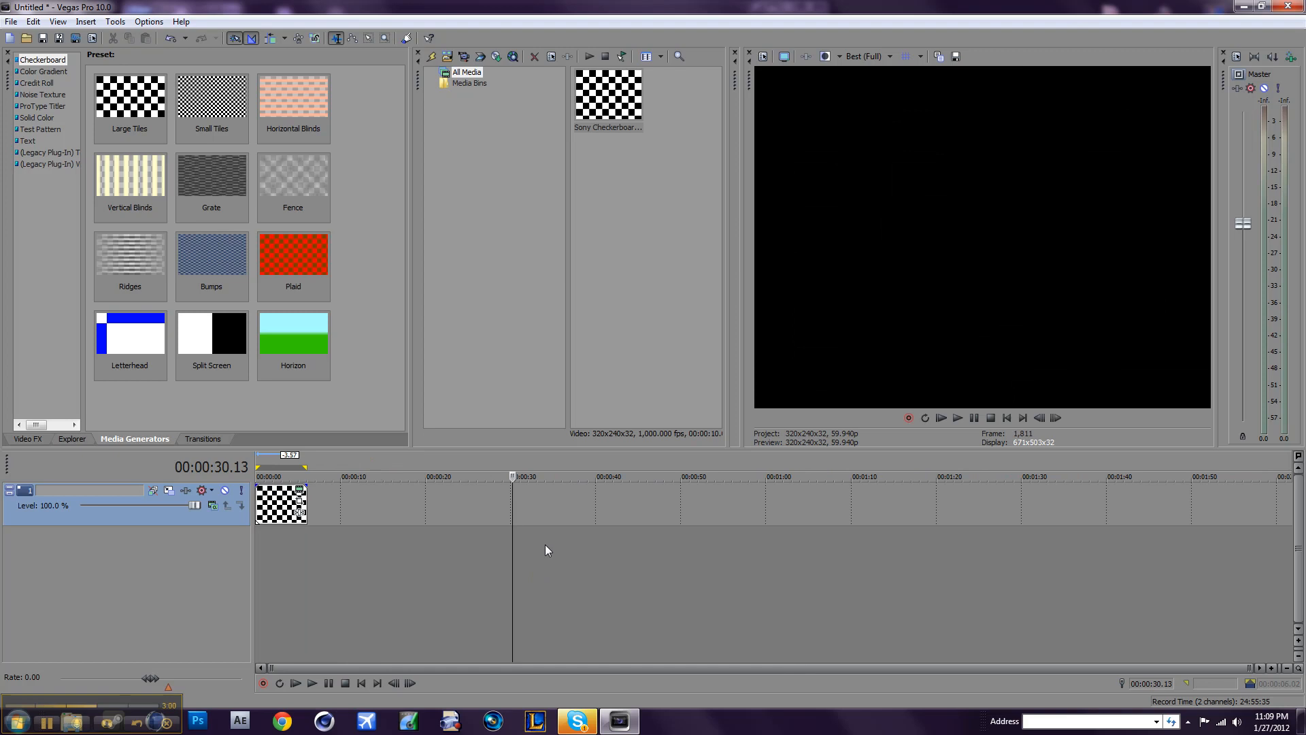
{"action": "left_click", "coordinate": [446, 476]}
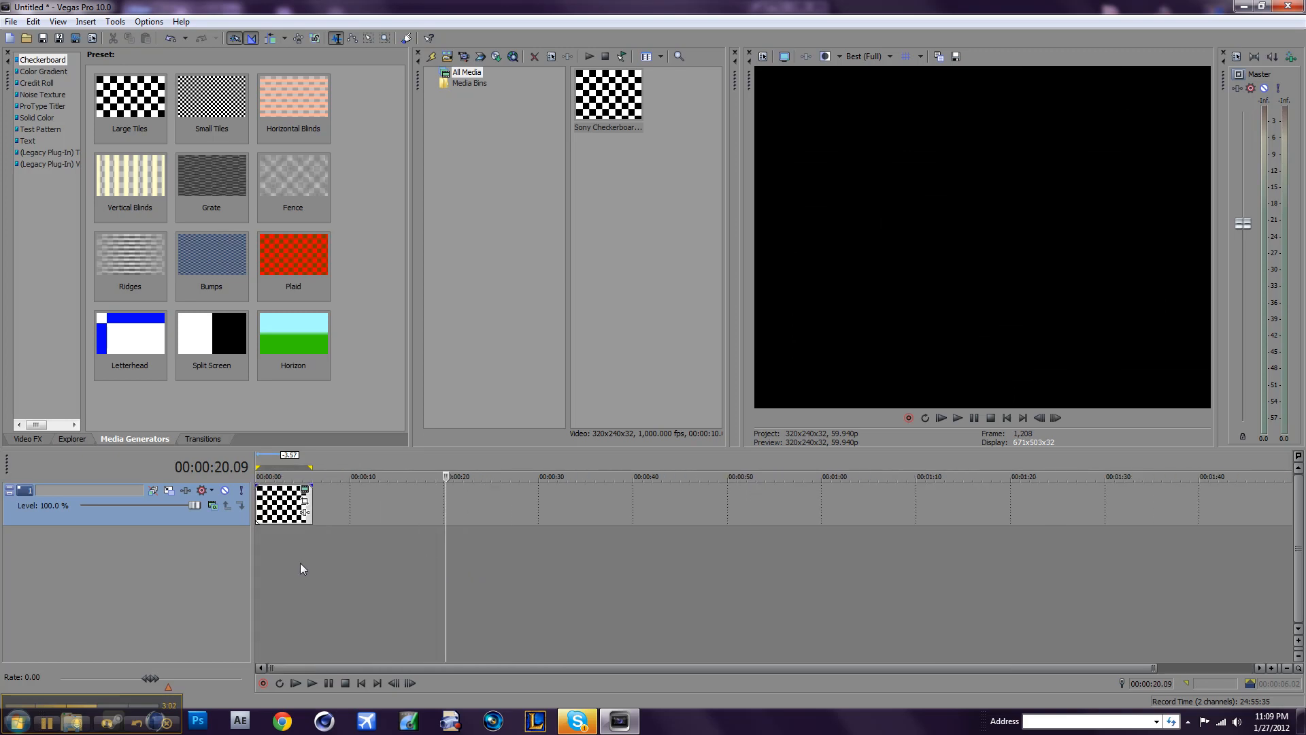